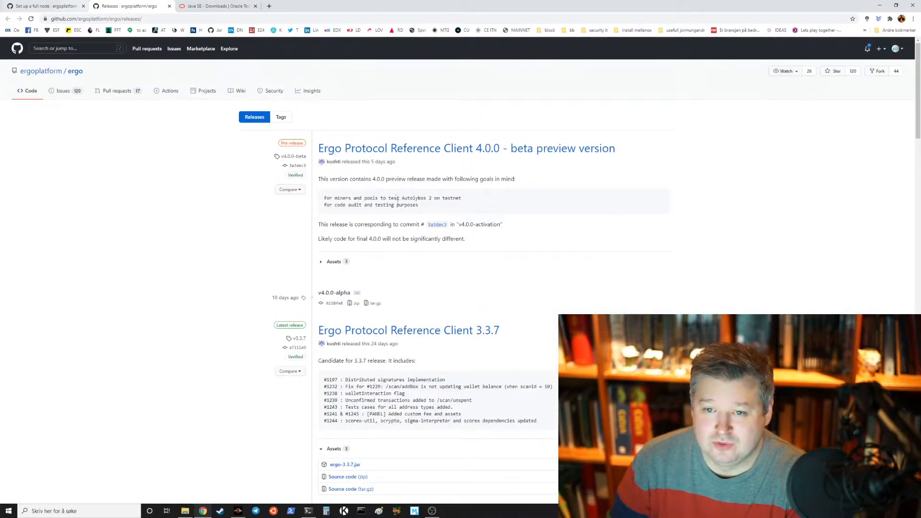
Bring the 'Set up a full node' wiki guide forward and scroll to its Prerequisites section.
{"action": "left_click", "coordinate": [44, 6]}
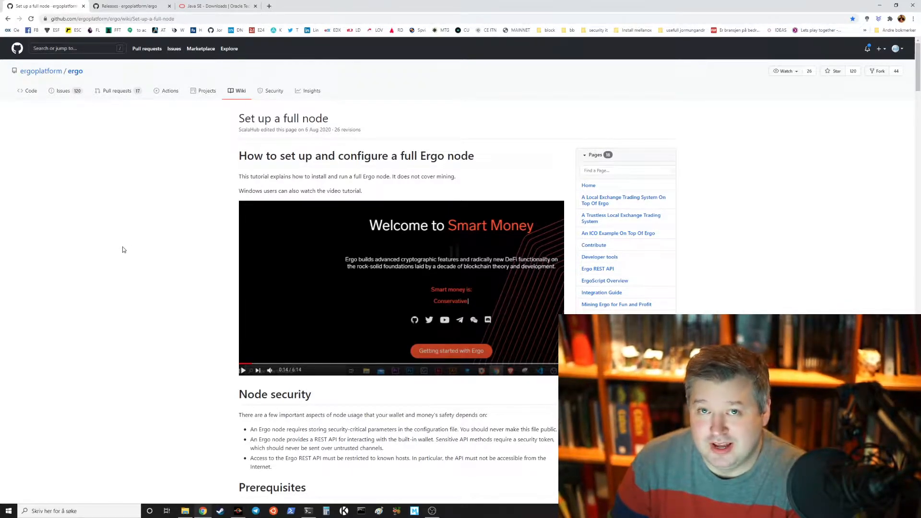
{"action": "scroll", "scroll_direction": "down", "scroll_amount": 3}
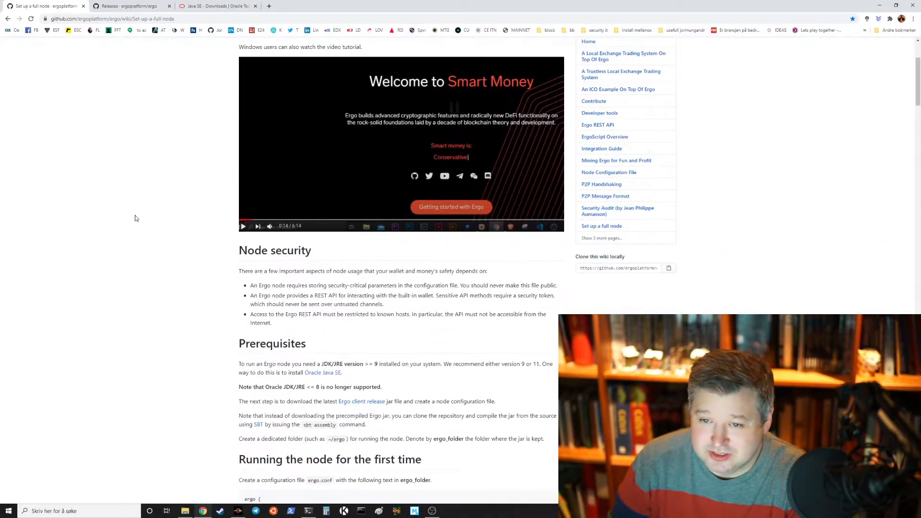
{"action": "scroll", "scroll_direction": "down", "scroll_amount": 3}
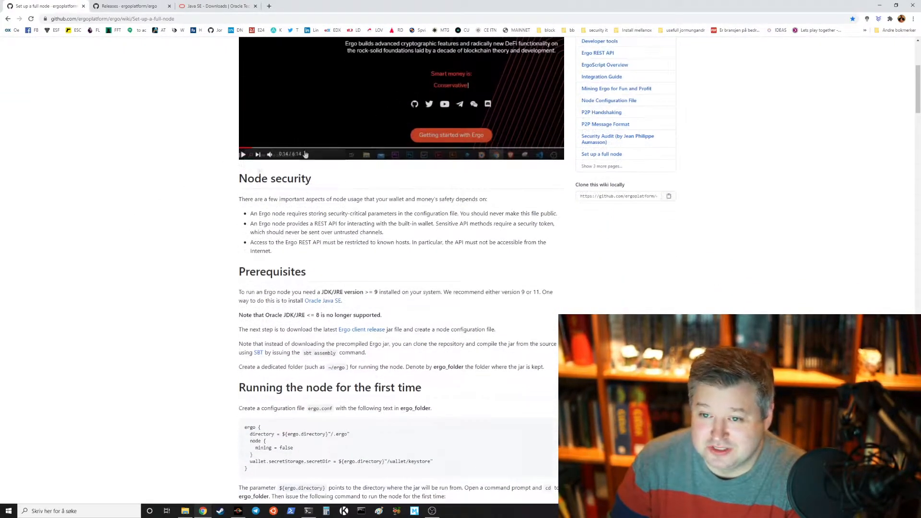
{"action": "scroll", "scroll_direction": "down", "scroll_amount": 3}
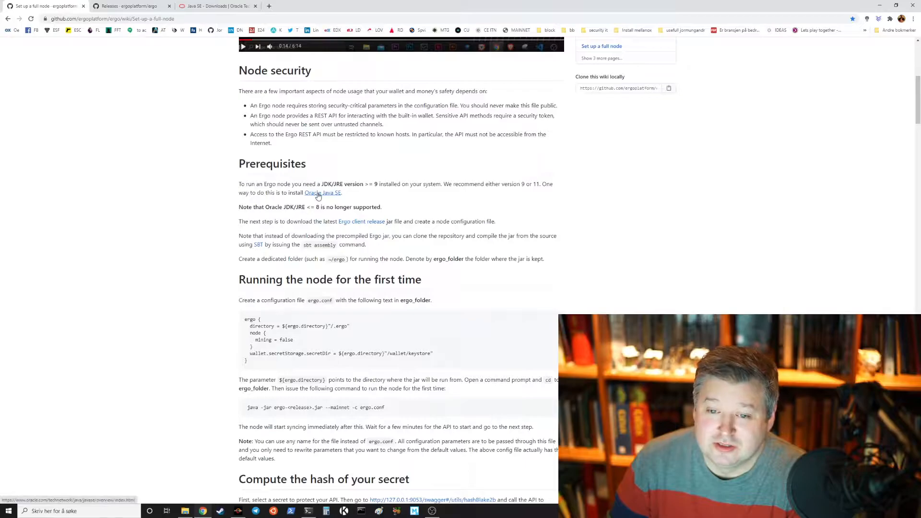
{"action": "mouse_move", "coordinate": [360, 199]}
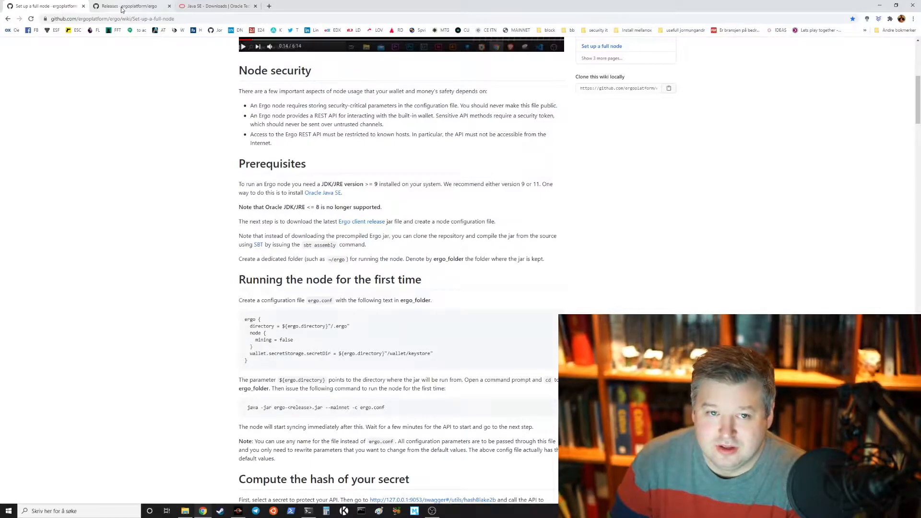
Review the Java SE 11 (LTS) JDK download section, then move on to the Ergo releases page.
{"action": "left_click", "coordinate": [218, 5]}
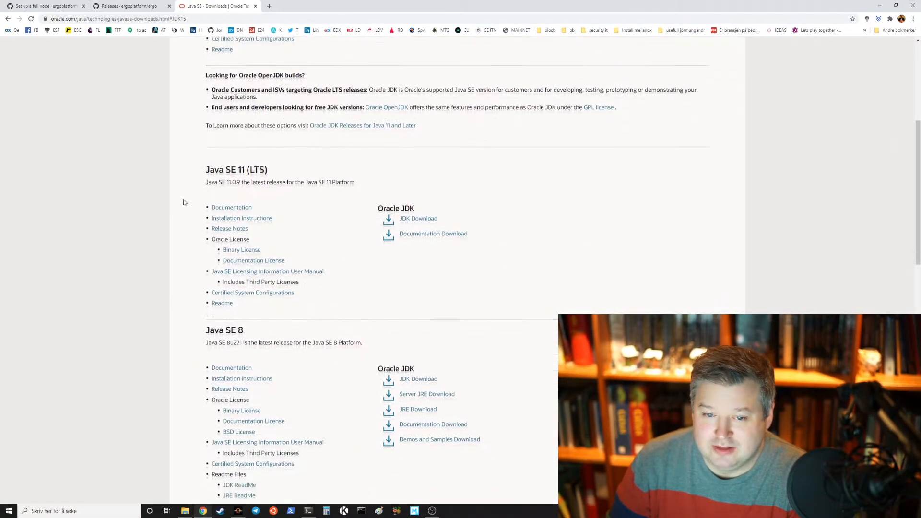
{"action": "scroll", "scroll_direction": "up", "scroll_amount": 3}
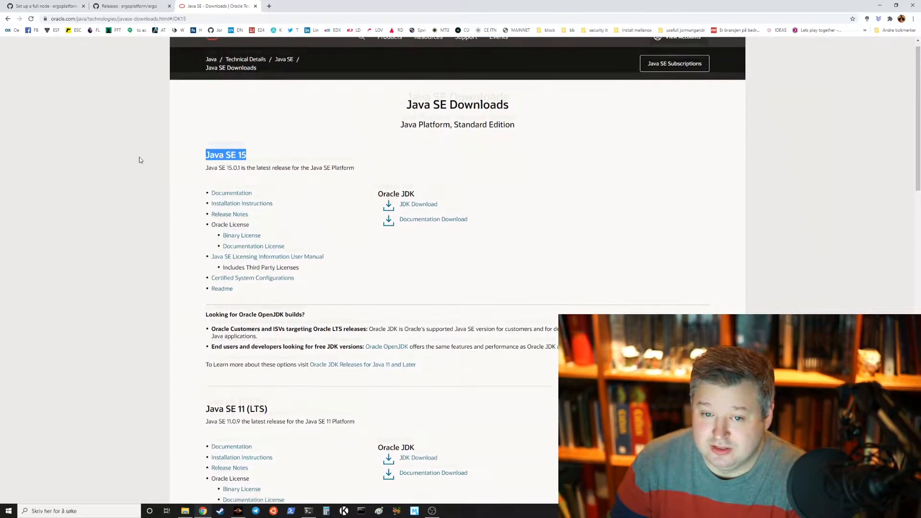
{"action": "scroll", "scroll_direction": "down", "scroll_amount": 3}
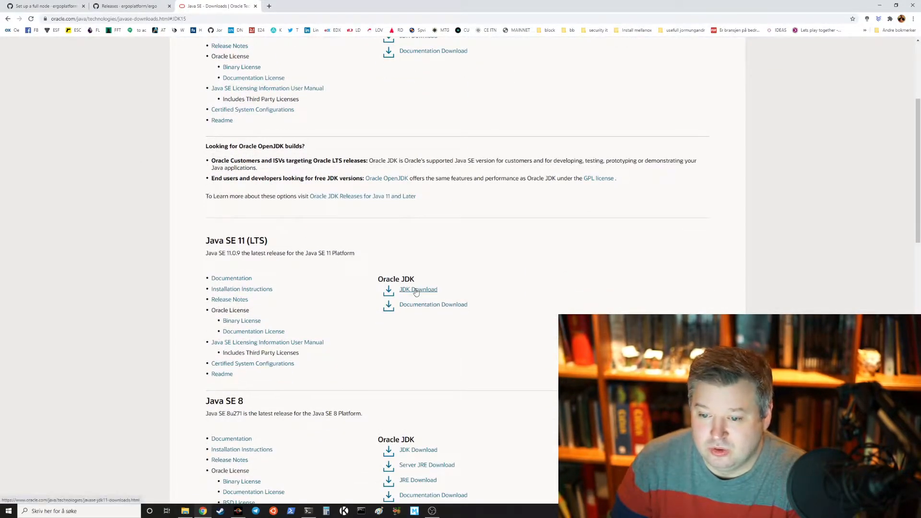
{"action": "left_click", "coordinate": [130, 5]}
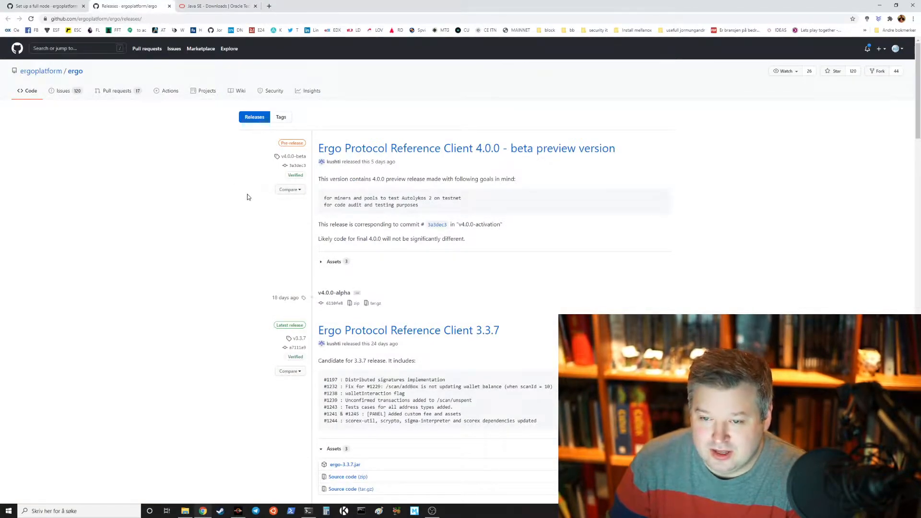
{"action": "mouse_move", "coordinate": [226, 198]}
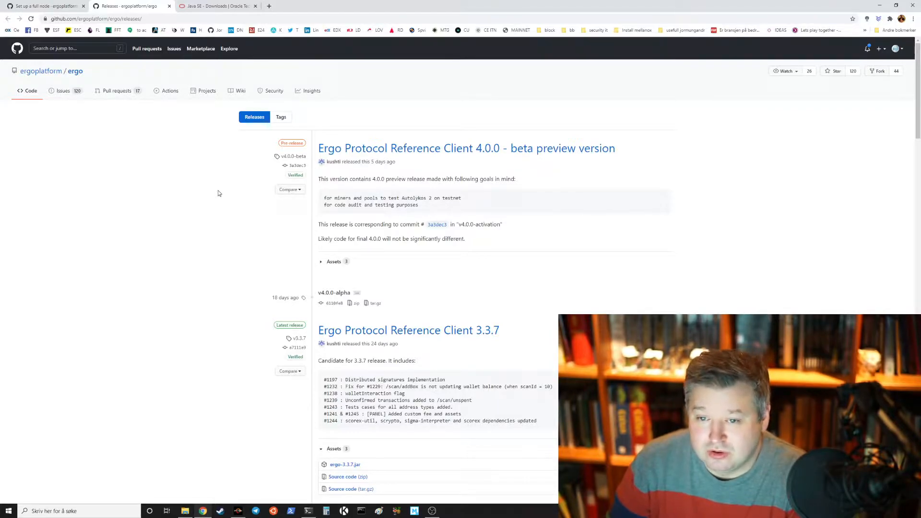
{"action": "mouse_move", "coordinate": [226, 185]}
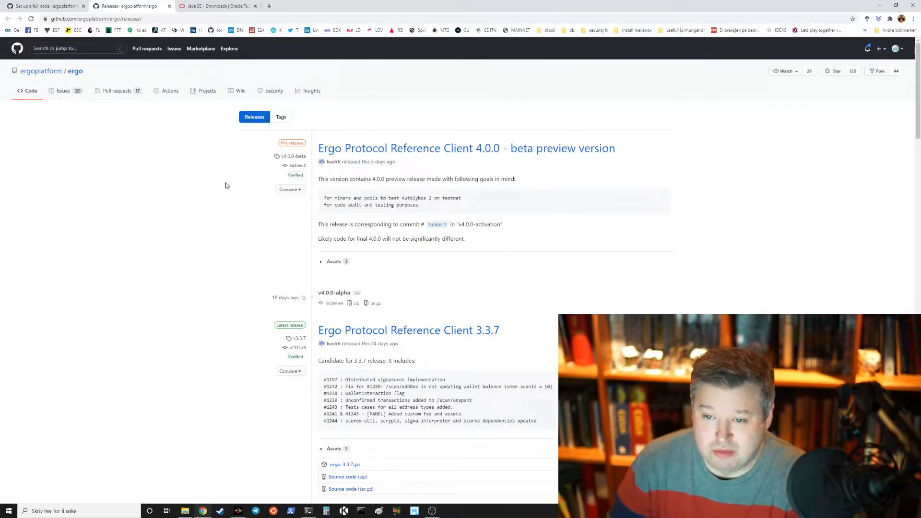
{"action": "mouse_move", "coordinate": [264, 200]}
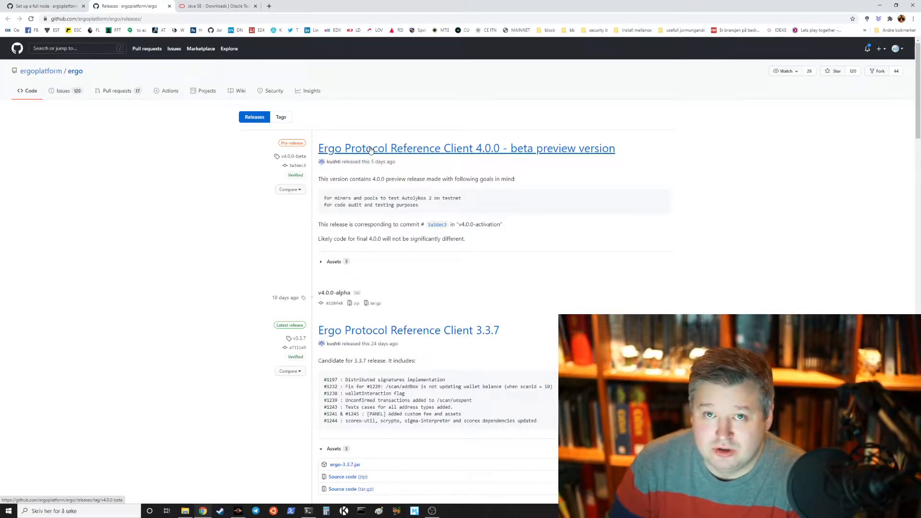
{"action": "mouse_move", "coordinate": [229, 235]}
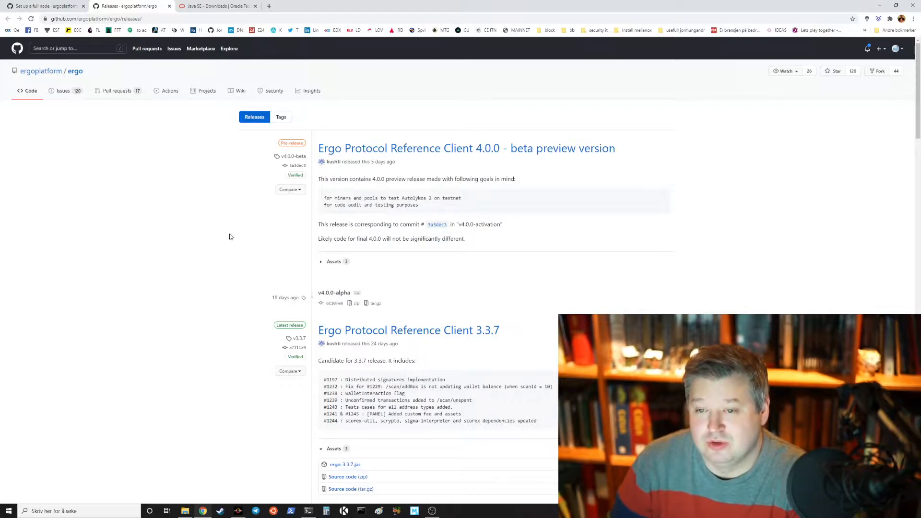
{"action": "mouse_move", "coordinate": [253, 232]}
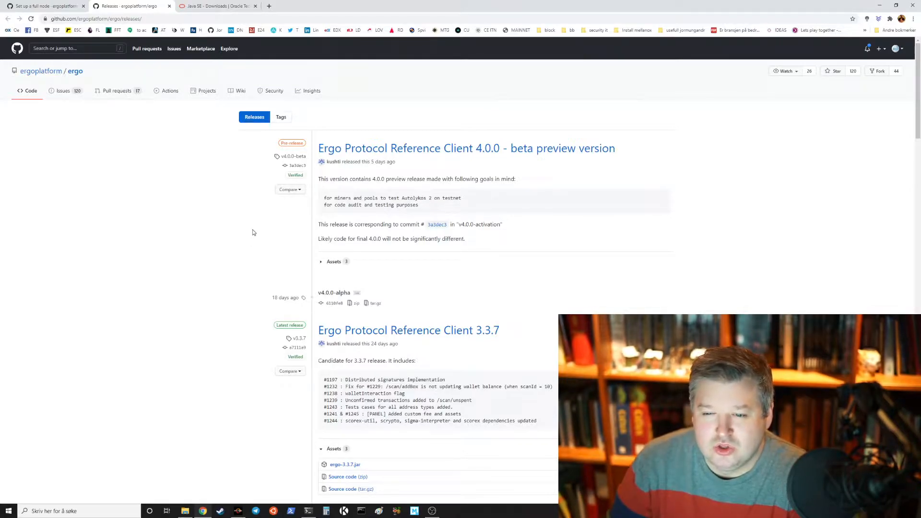
{"action": "mouse_move", "coordinate": [246, 224]}
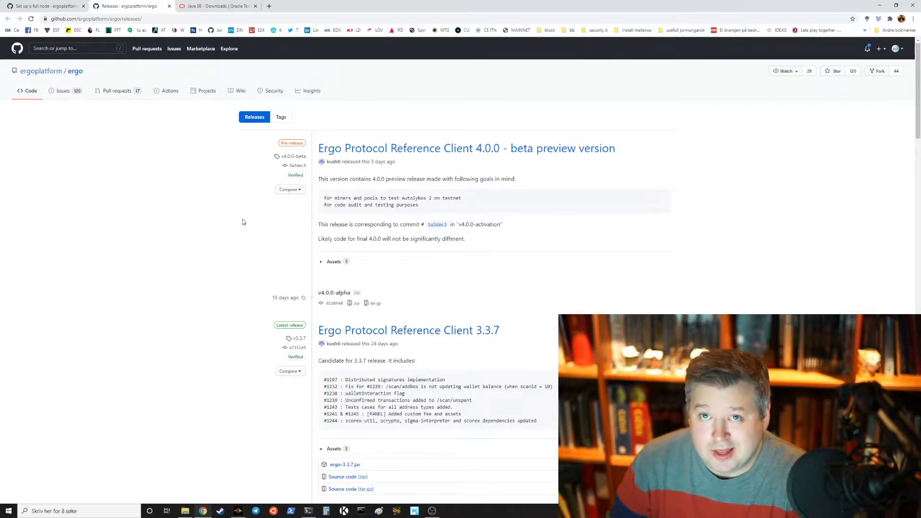
{"action": "mouse_move", "coordinate": [438, 197]}
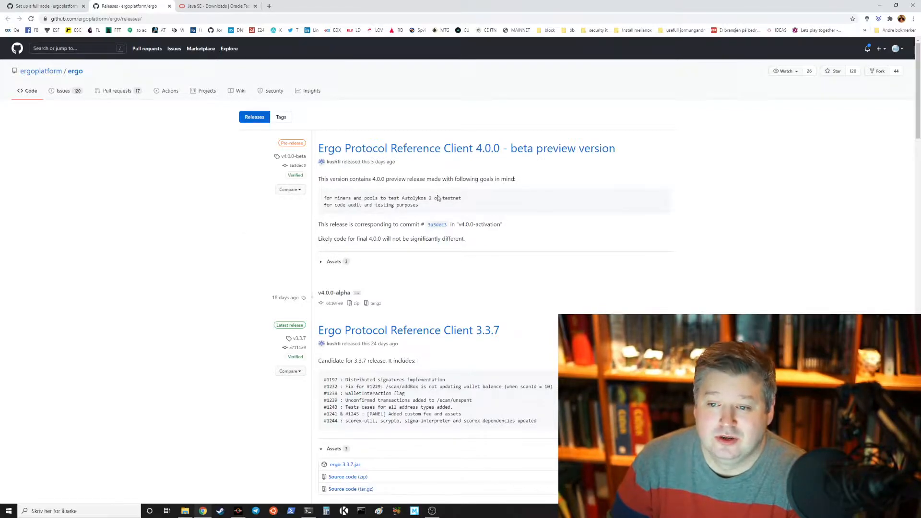
{"action": "mouse_move", "coordinate": [569, 148]}
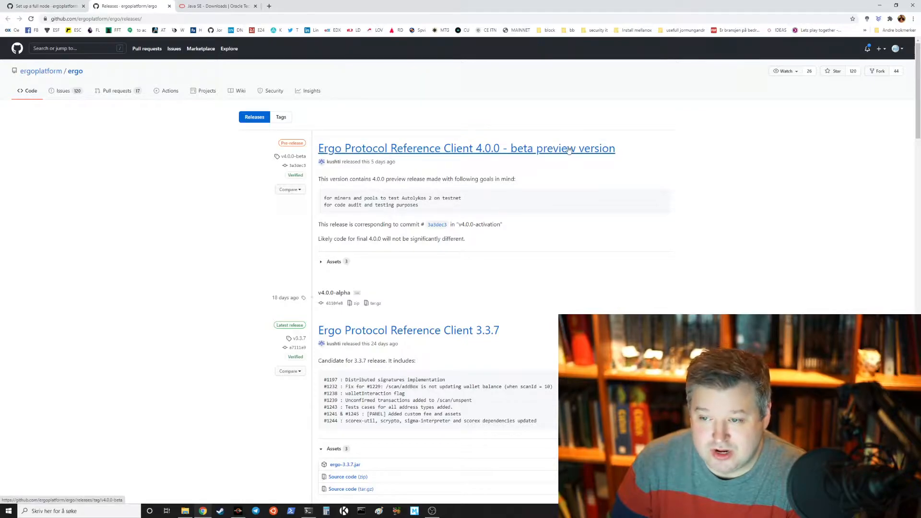
{"action": "scroll", "scroll_direction": "down", "scroll_amount": 3}
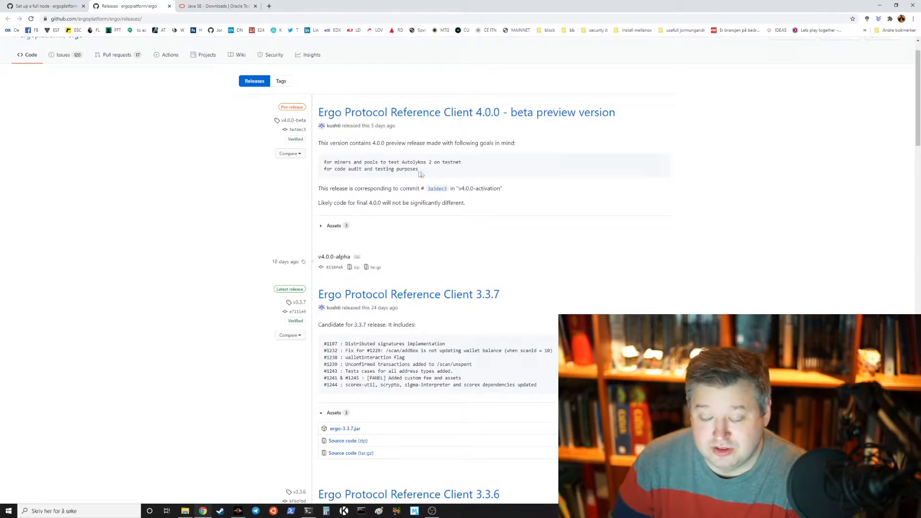
{"action": "mouse_move", "coordinate": [203, 241]}
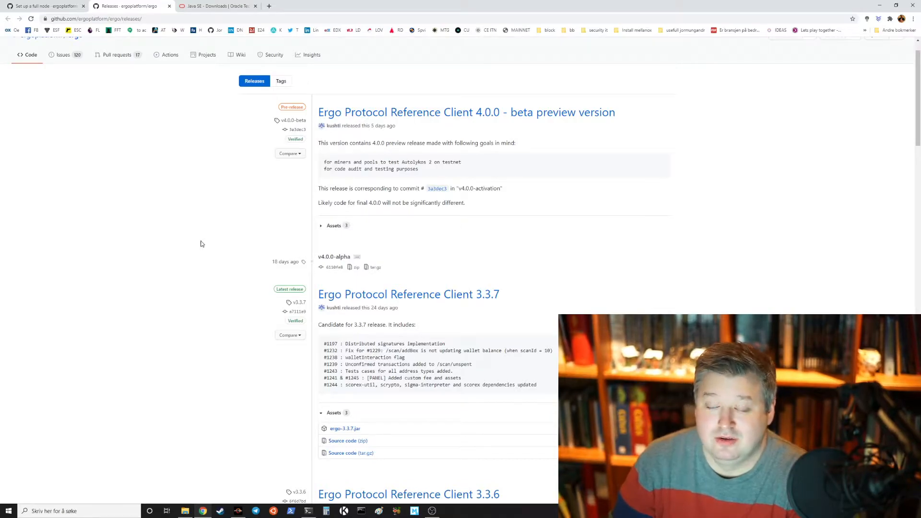
{"action": "mouse_move", "coordinate": [205, 234]}
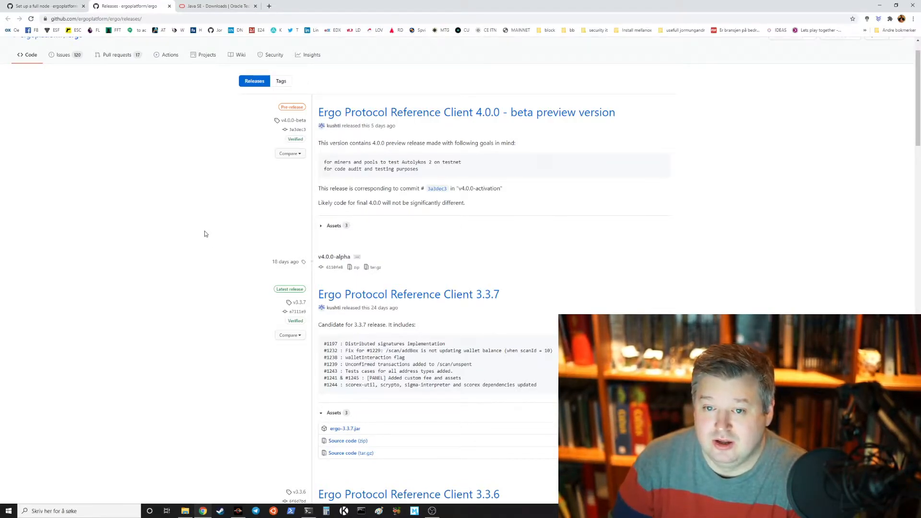
{"action": "mouse_move", "coordinate": [202, 234]}
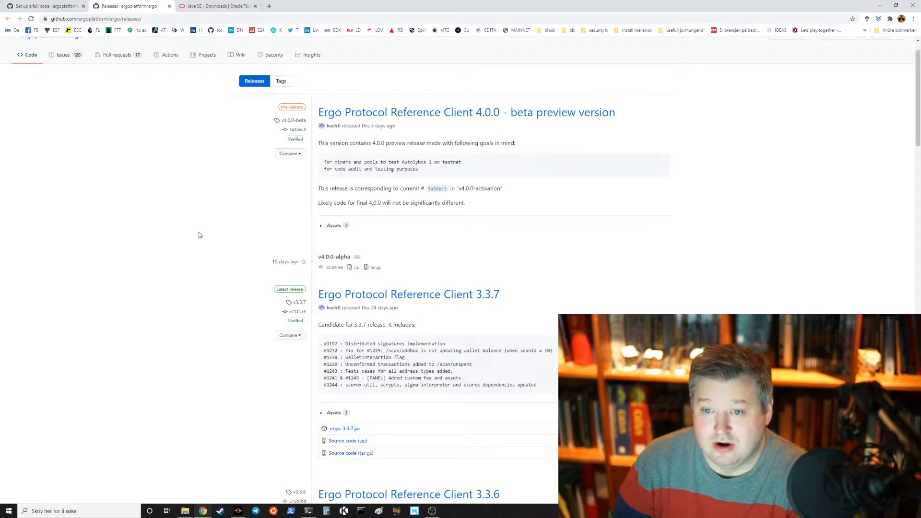
{"action": "scroll", "scroll_direction": "up", "scroll_amount": 3}
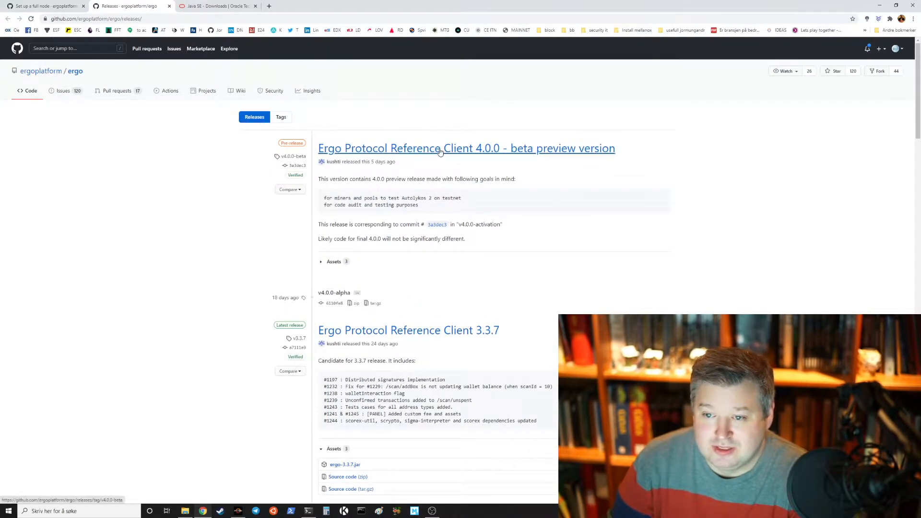
{"action": "mouse_move", "coordinate": [437, 156]}
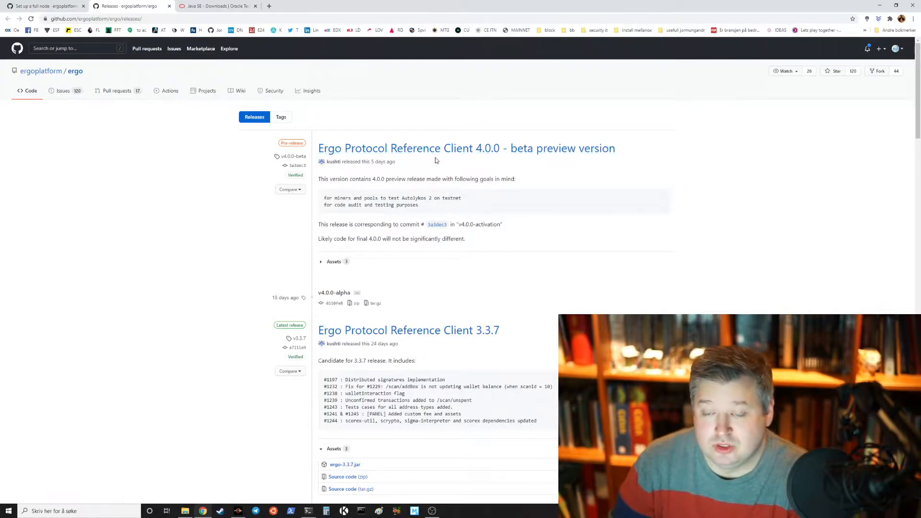
{"action": "mouse_move", "coordinate": [438, 152]}
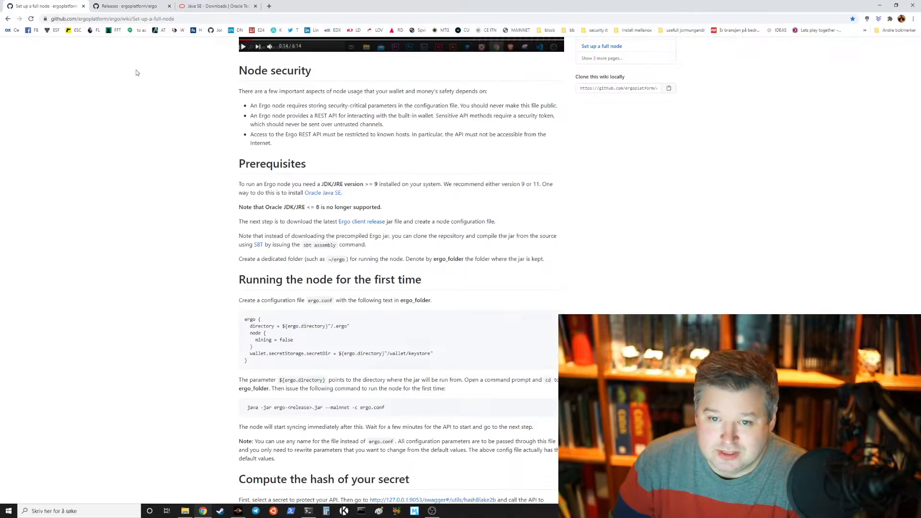
Scroll the guide to 'Running the node for the first time' and open the local ergotestnet folder.
{"action": "scroll", "scroll_direction": "down", "scroll_amount": 3}
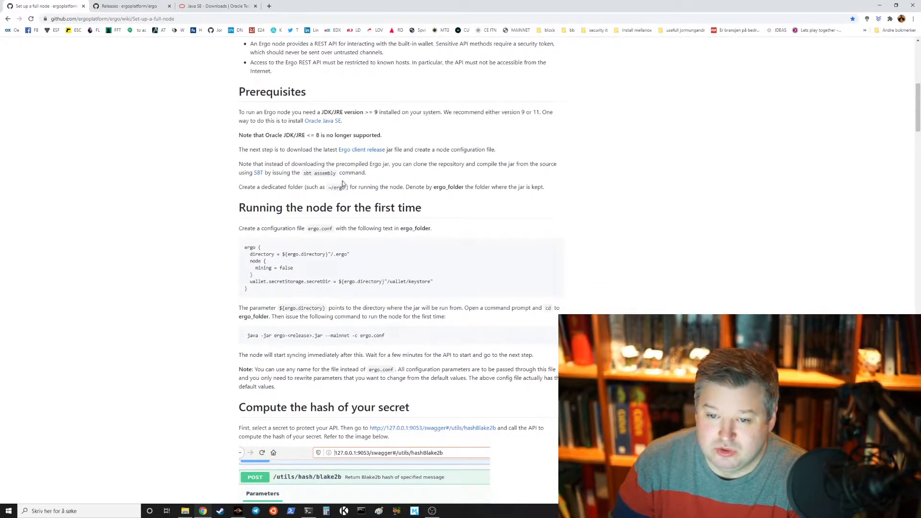
{"action": "scroll", "scroll_direction": "down", "scroll_amount": 3}
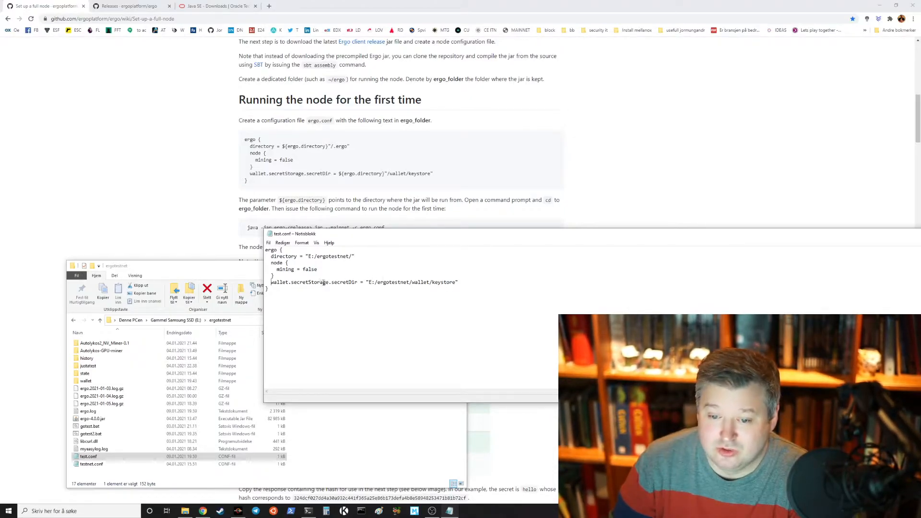
{"action": "double_click", "coordinate": [412, 283]}
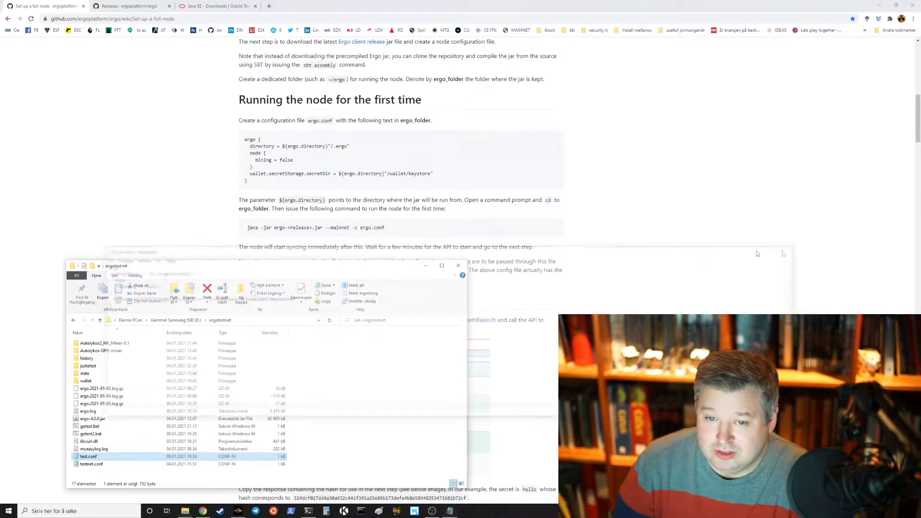
Copy the example ergo.conf block from the guide and scroll to 'Compute the hash of your secret'.
{"action": "left_click", "coordinate": [457, 266]}
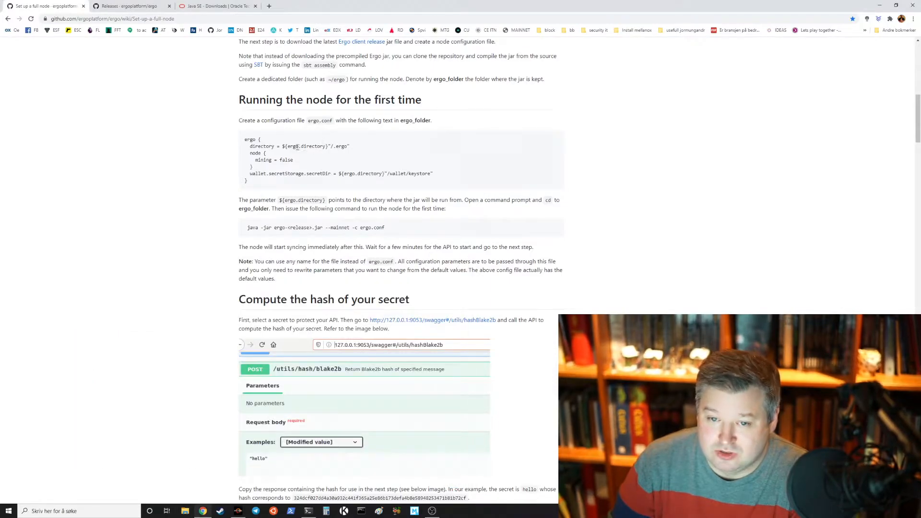
{"action": "double_click", "coordinate": [304, 146]}
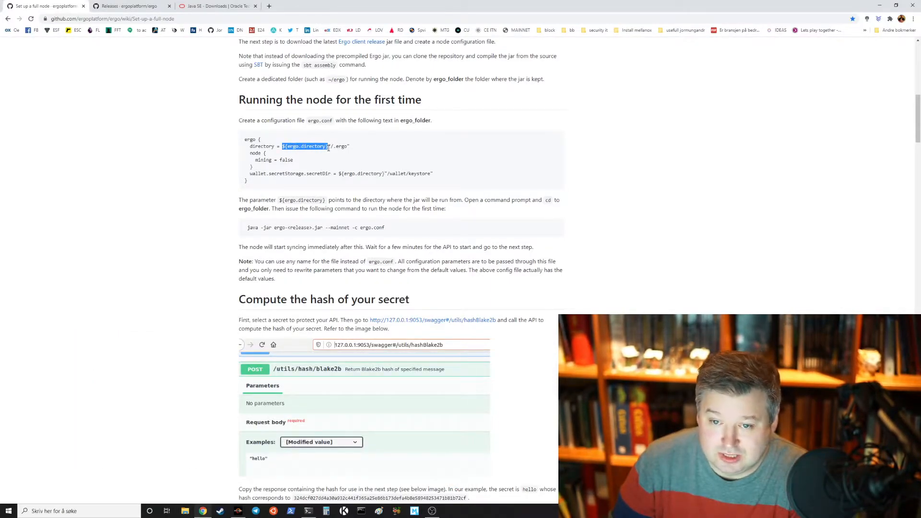
{"action": "left_click", "coordinate": [304, 187]}
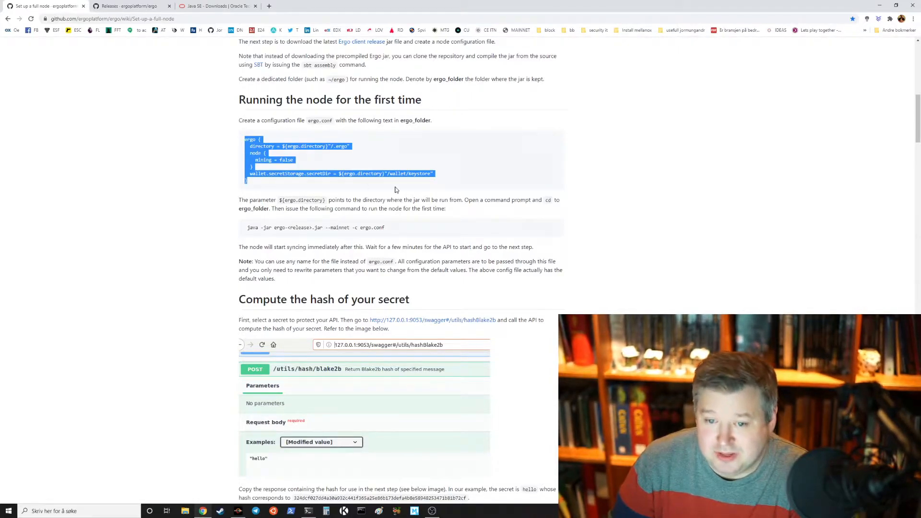
{"action": "scroll", "scroll_direction": "down", "scroll_amount": 3}
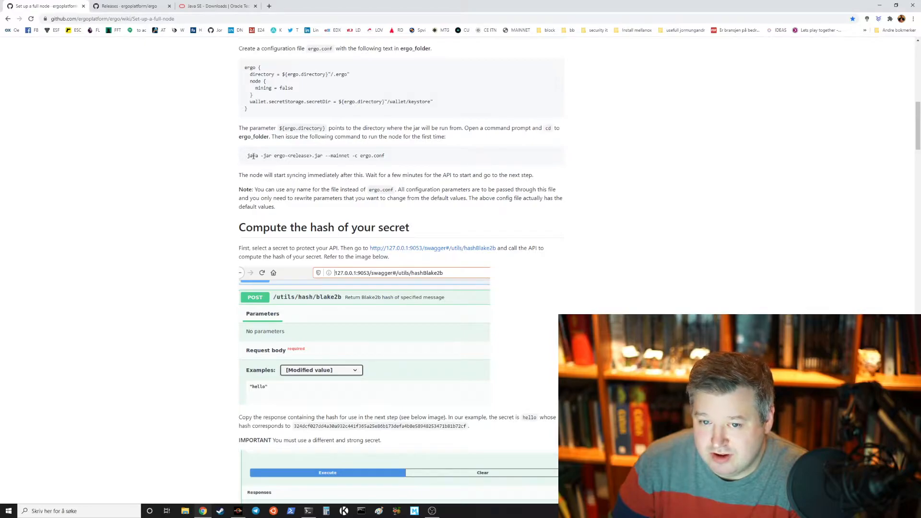
{"action": "double_click", "coordinate": [293, 155]}
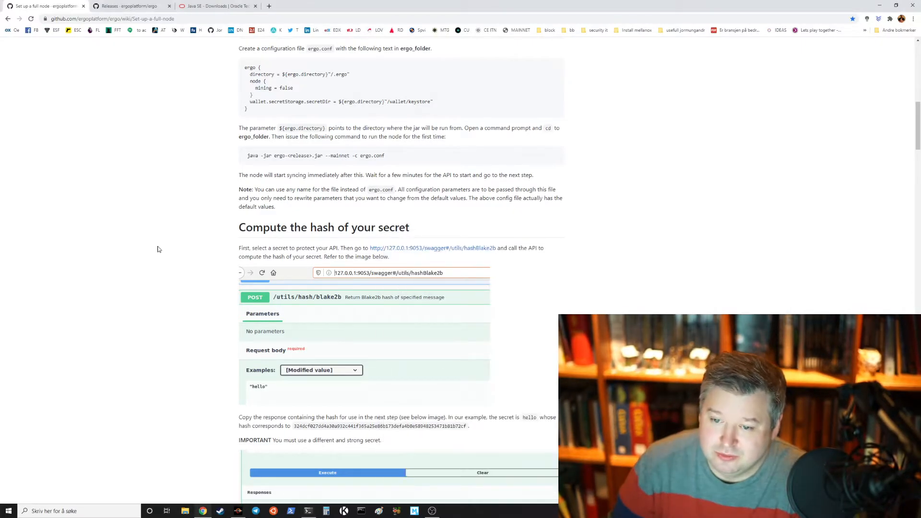
{"action": "scroll", "scroll_direction": "down", "scroll_amount": 3}
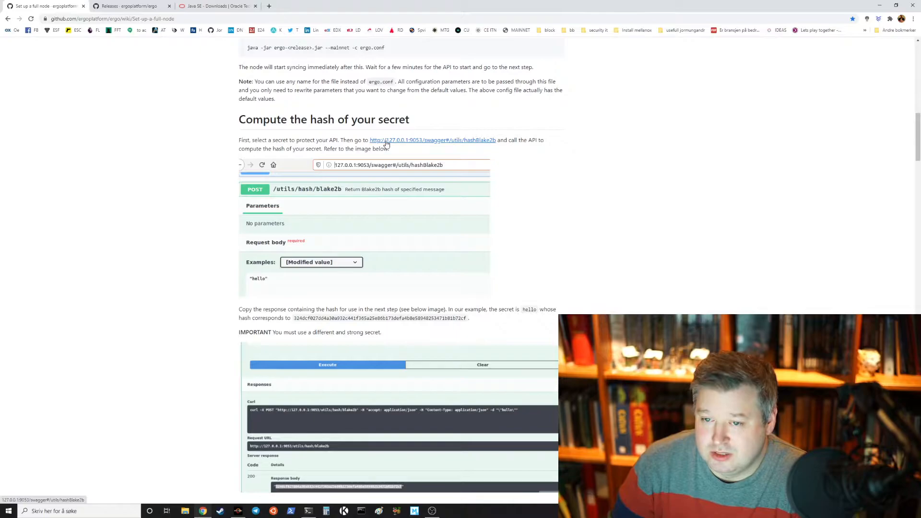
{"action": "mouse_move", "coordinate": [411, 145]}
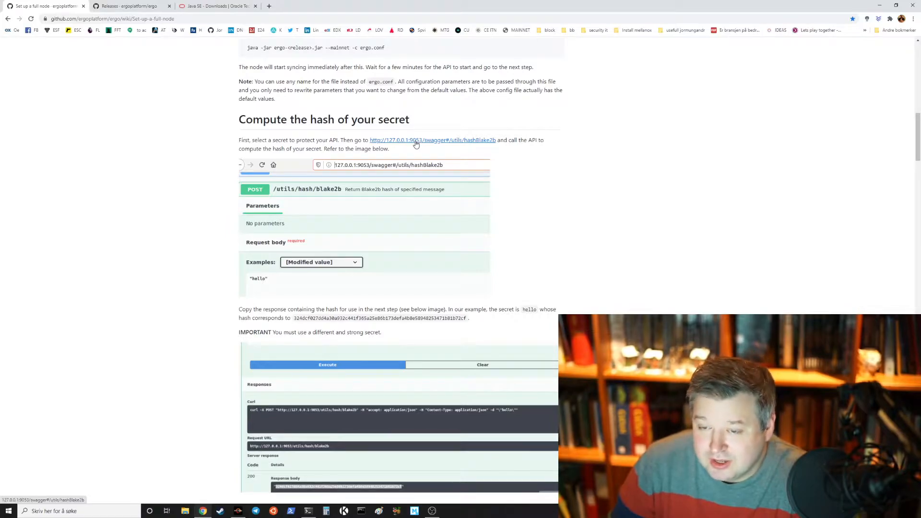
{"action": "left_click", "coordinate": [432, 141]}
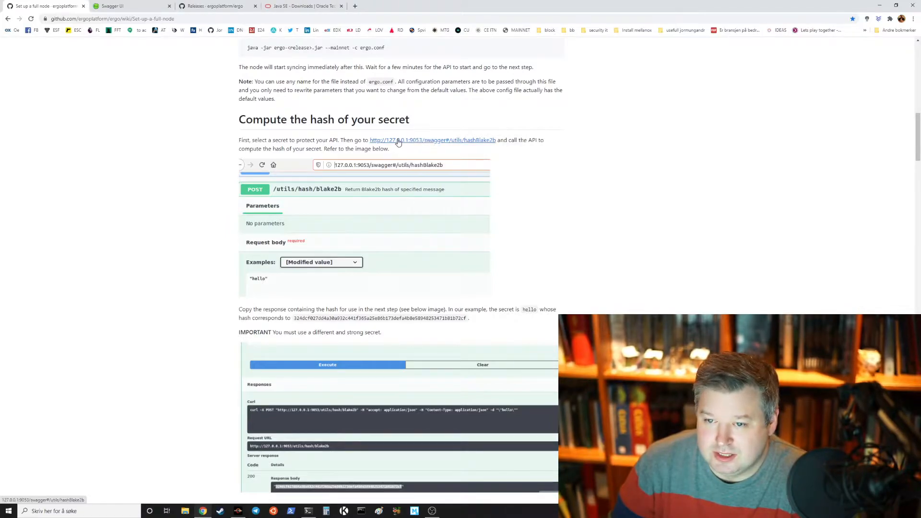
{"action": "left_click", "coordinate": [114, 6]}
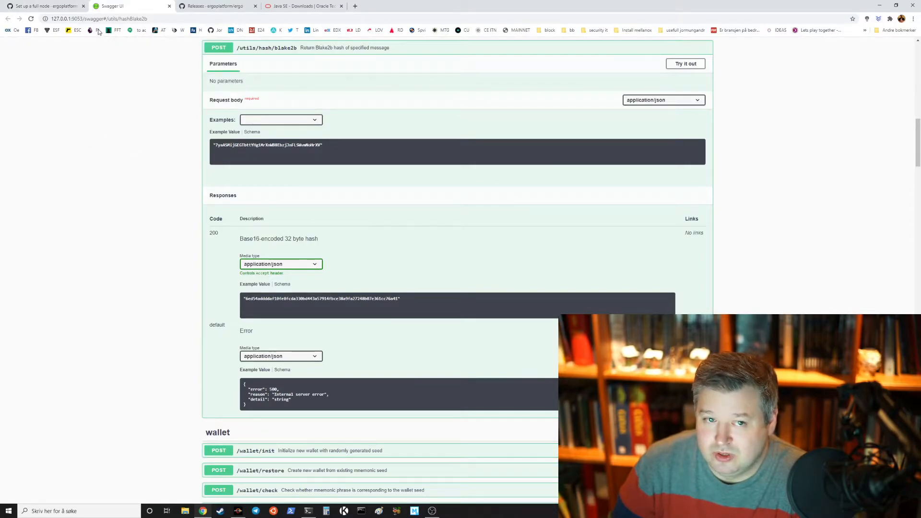
{"action": "mouse_move", "coordinate": [138, 78]}
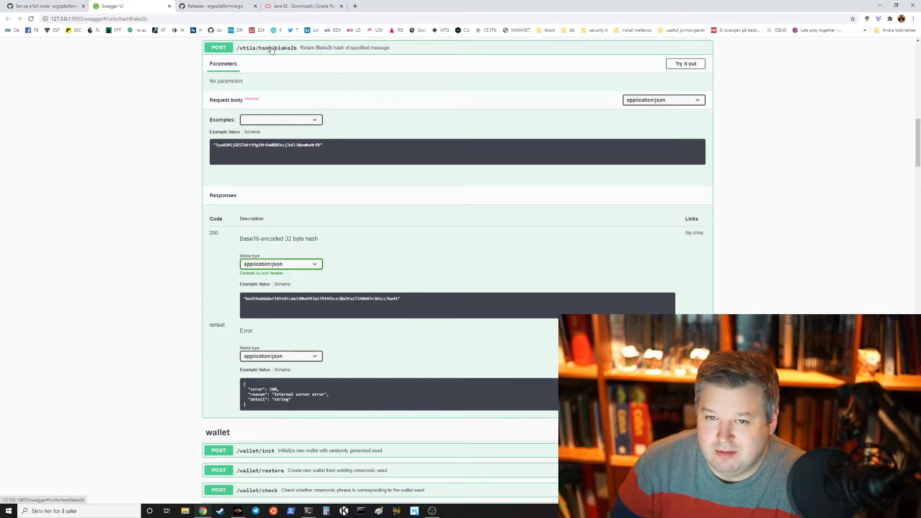
{"action": "mouse_move", "coordinate": [685, 63]}
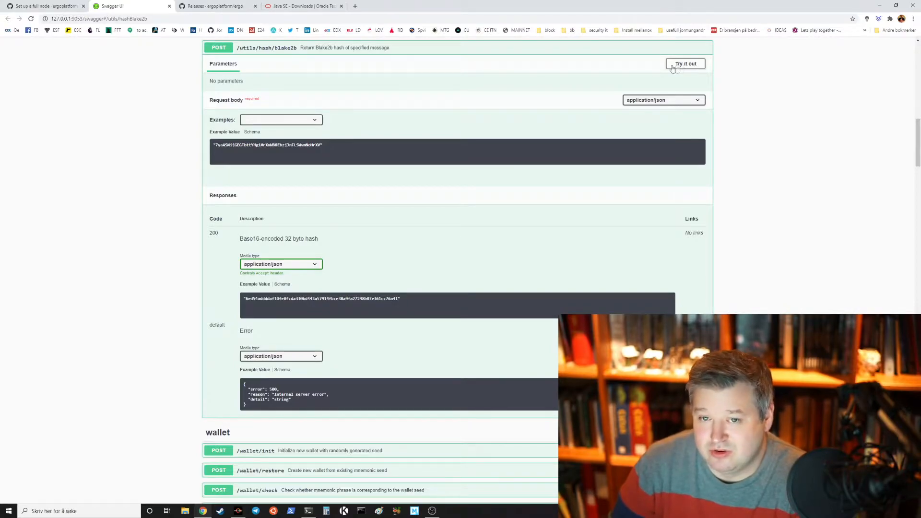
{"action": "left_click", "coordinate": [685, 63]}
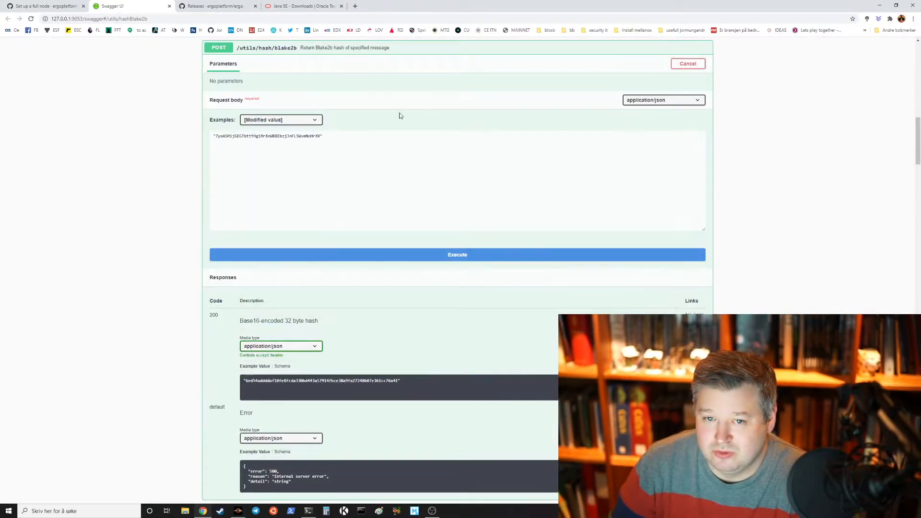
{"action": "mouse_move", "coordinate": [366, 54]}
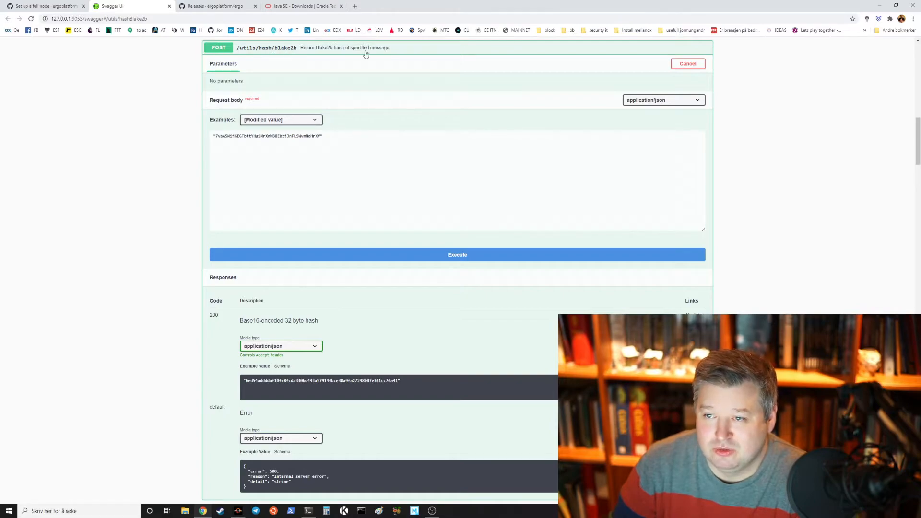
{"action": "double_click", "coordinate": [288, 137]}
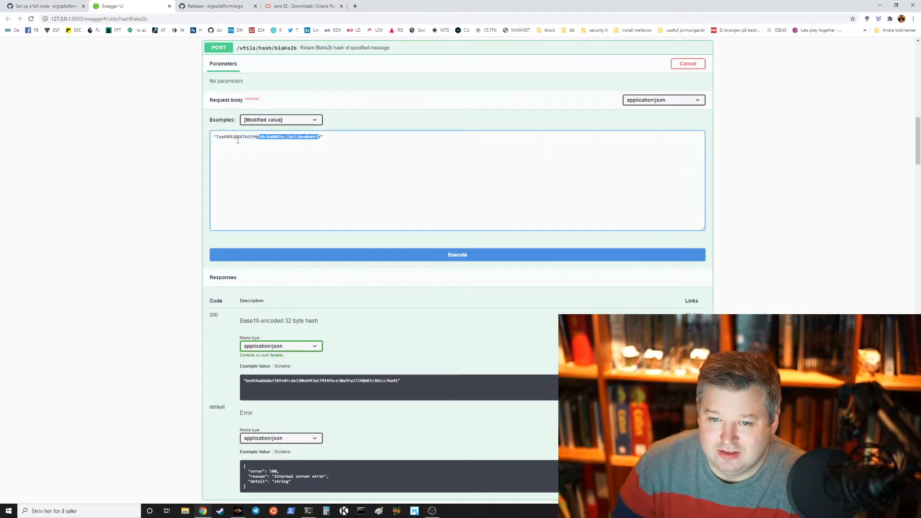
{"action": "type", "text": "y"}
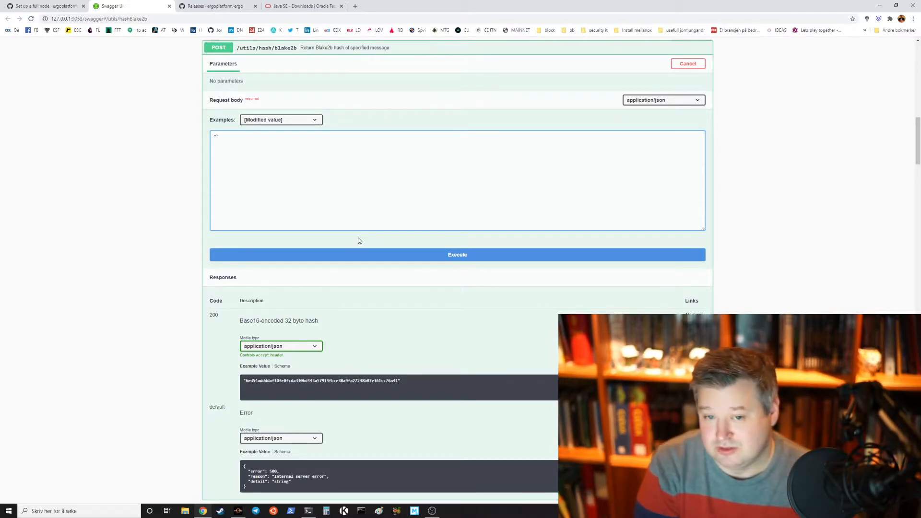
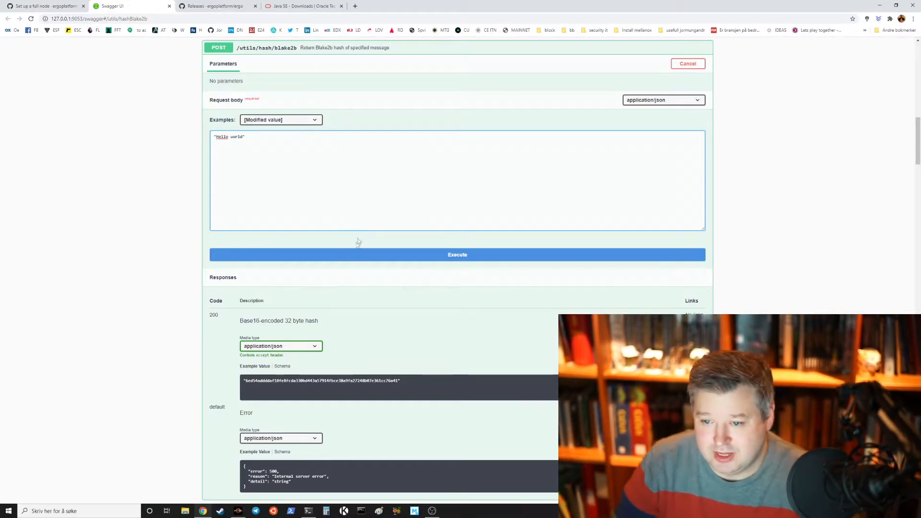
Execute the blake2b request and view the returned hash in the 200 response.
{"action": "left_click", "coordinate": [457, 254]}
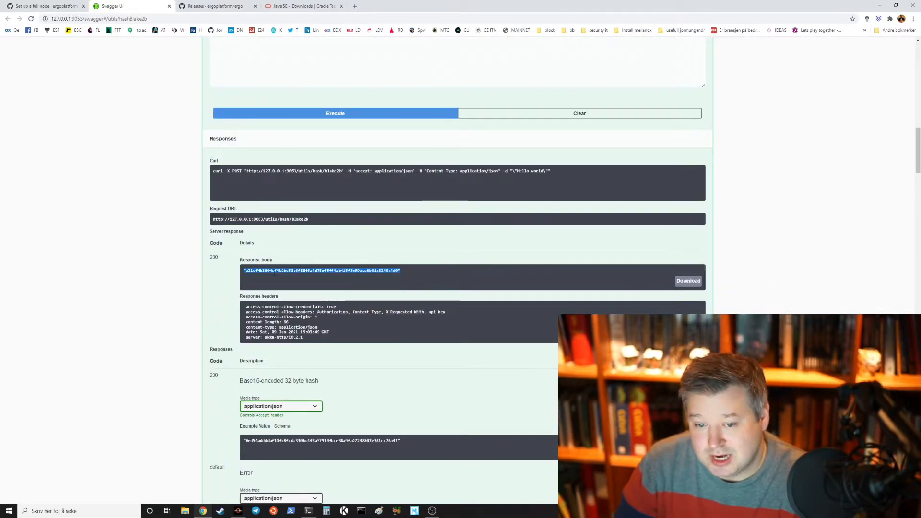
{"action": "scroll", "scroll_direction": "up", "scroll_amount": 3}
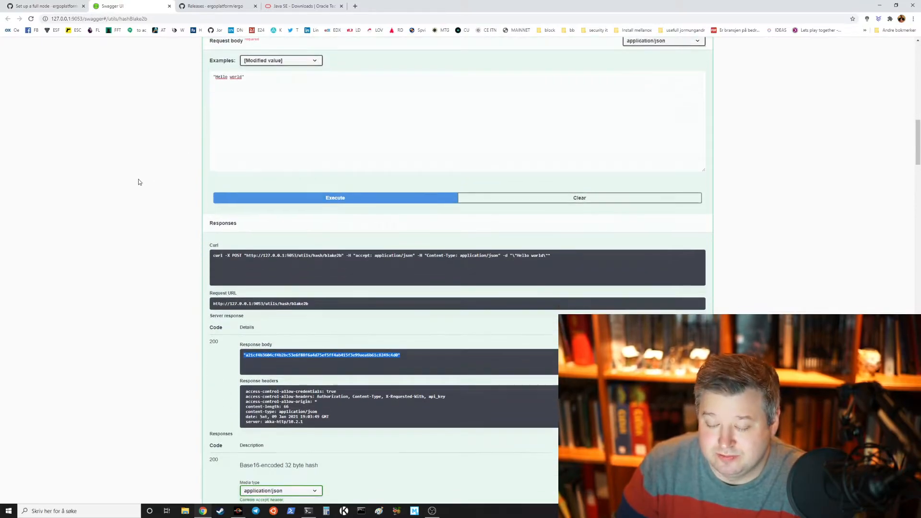
{"action": "scroll", "scroll_direction": "down", "scroll_amount": 3}
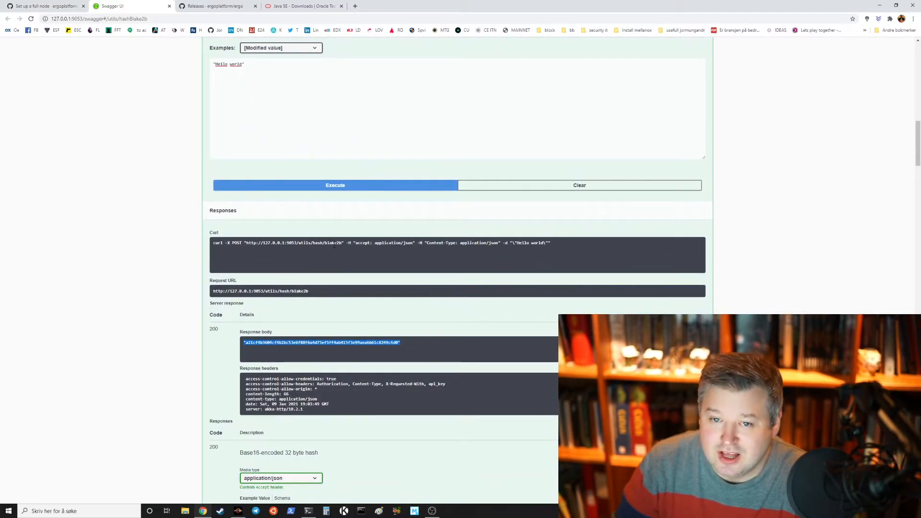
{"action": "mouse_move", "coordinate": [452, 338]}
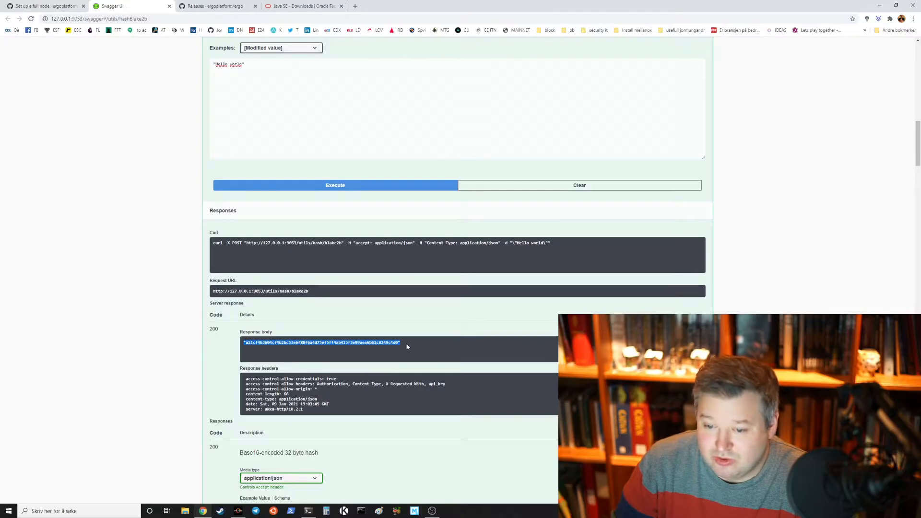
Open test.conf from the ergotestnet folder in Notepad.
{"action": "left_click", "coordinate": [184, 510]}
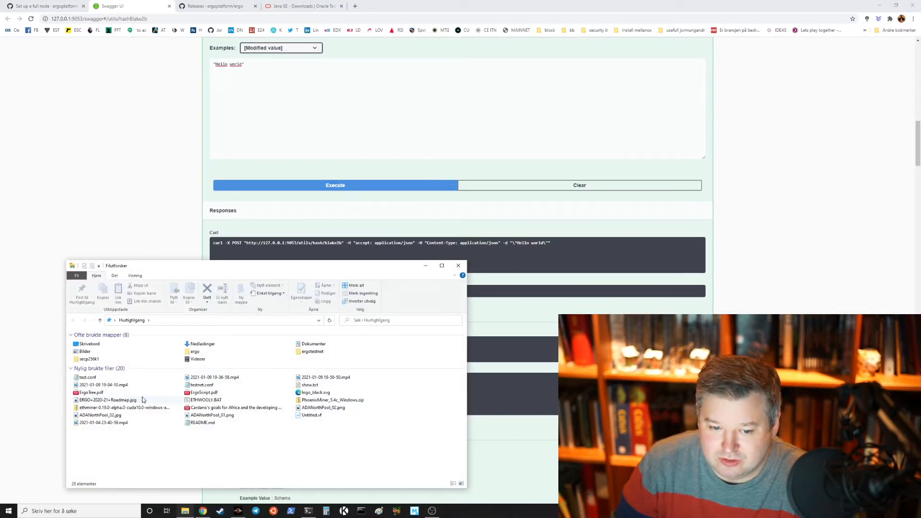
{"action": "double_click", "coordinate": [313, 351]}
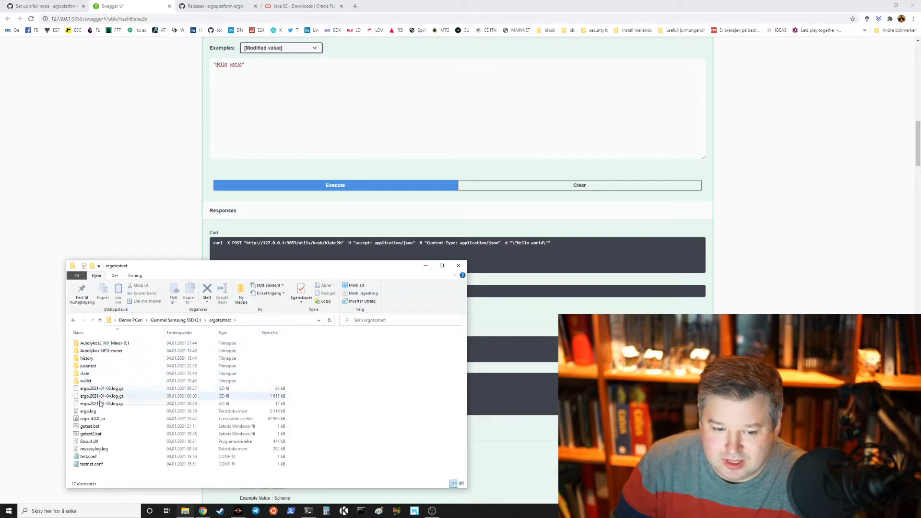
{"action": "double_click", "coordinate": [88, 457]}
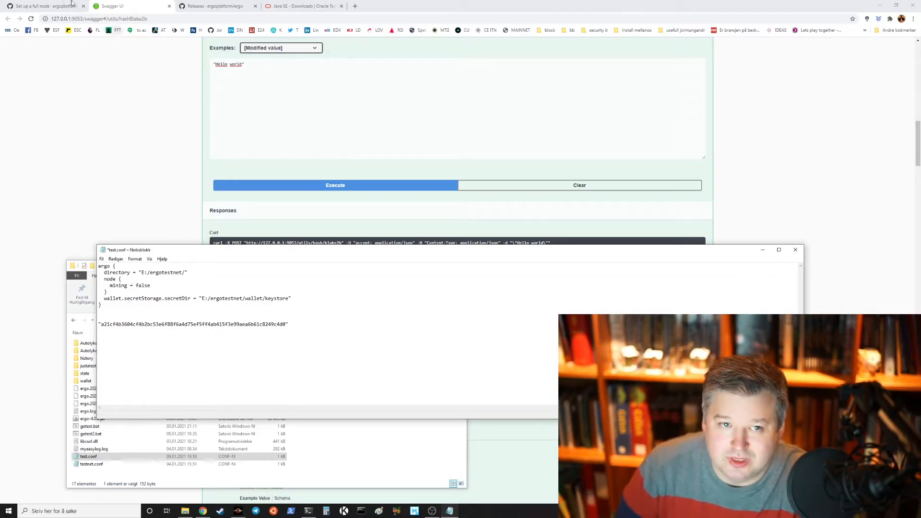
Copy the computed hash for the scorex restApi apiKeyHash entry, then open the 127.0.0.1:9053/panel link.
{"action": "left_click", "coordinate": [41, 6]}
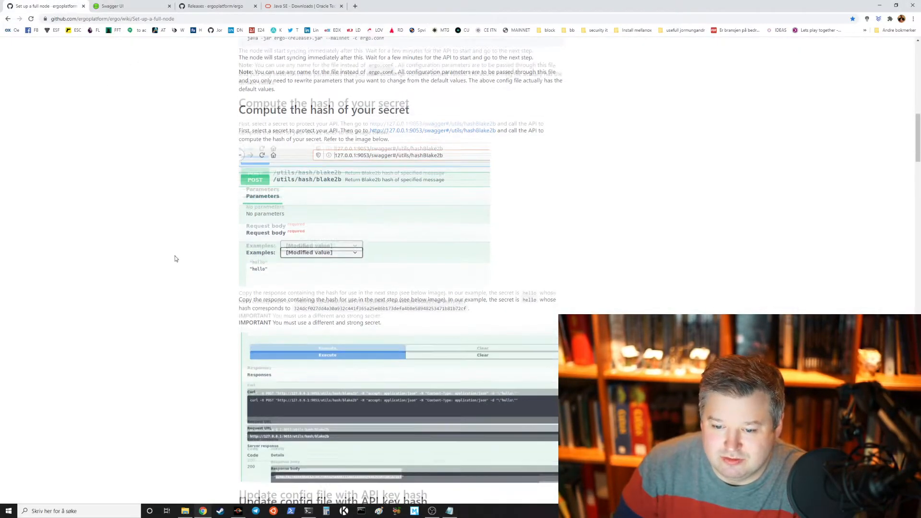
{"action": "scroll", "scroll_direction": "down", "scroll_amount": 3}
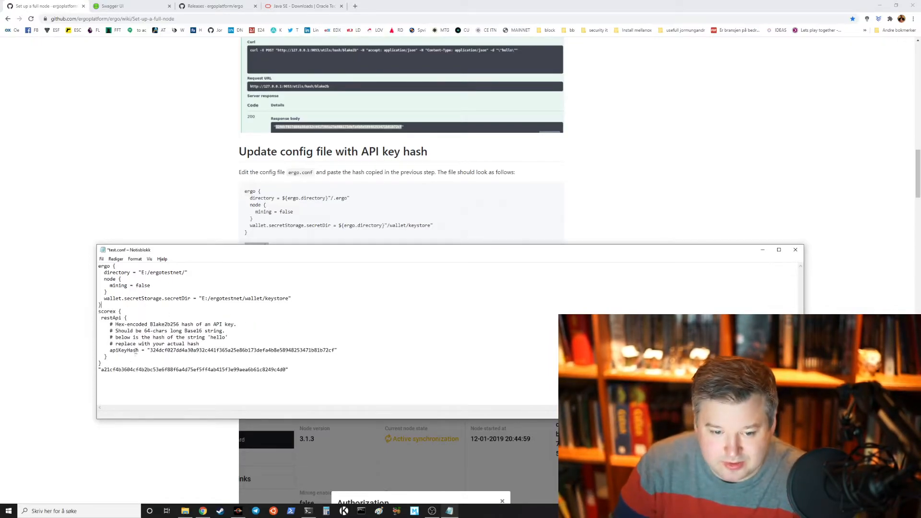
{"action": "right_click", "coordinate": [194, 368]}
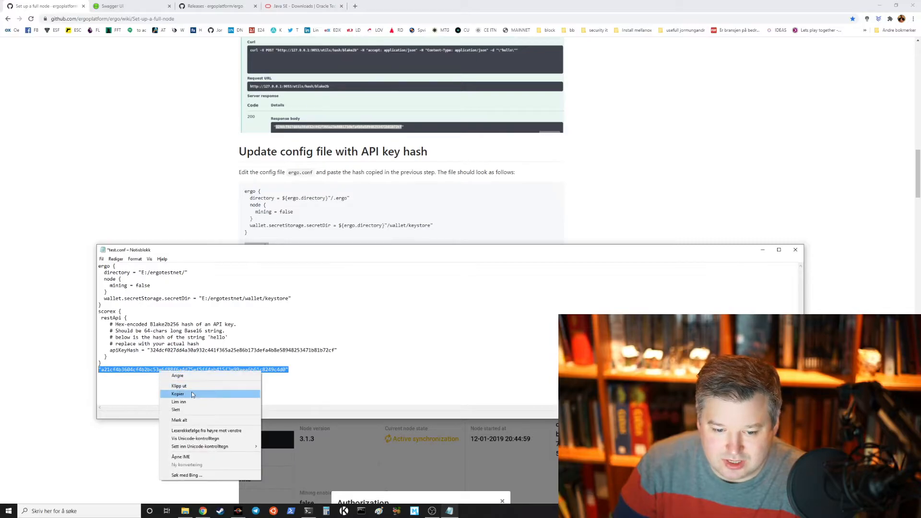
{"action": "left_click", "coordinate": [178, 402]}
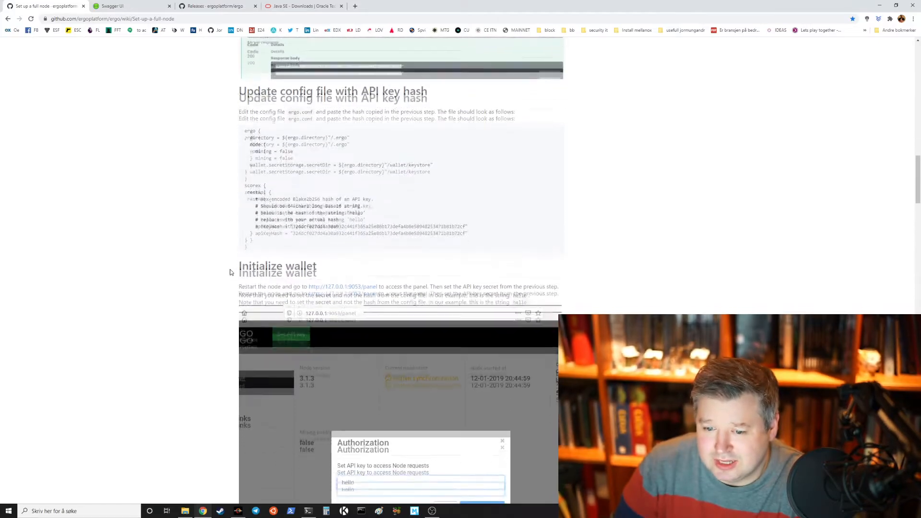
{"action": "scroll", "scroll_direction": "down", "scroll_amount": 3}
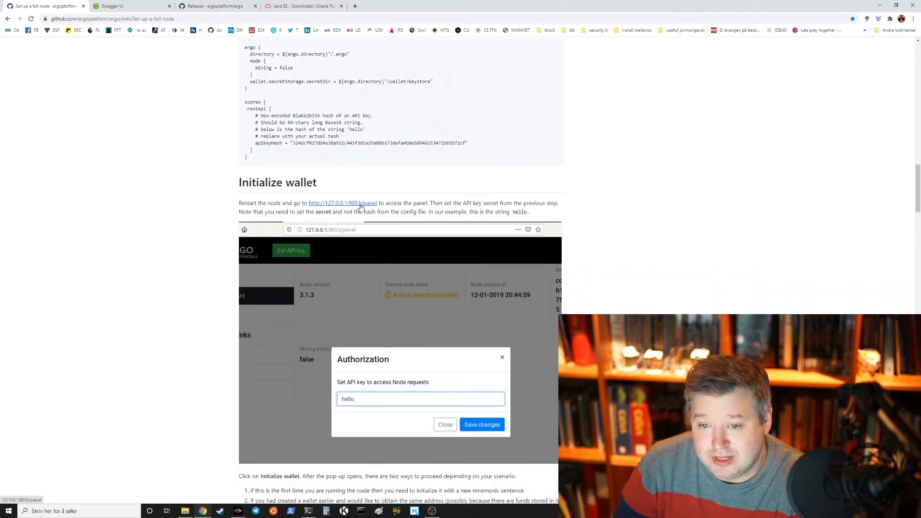
{"action": "left_click", "coordinate": [211, 6]}
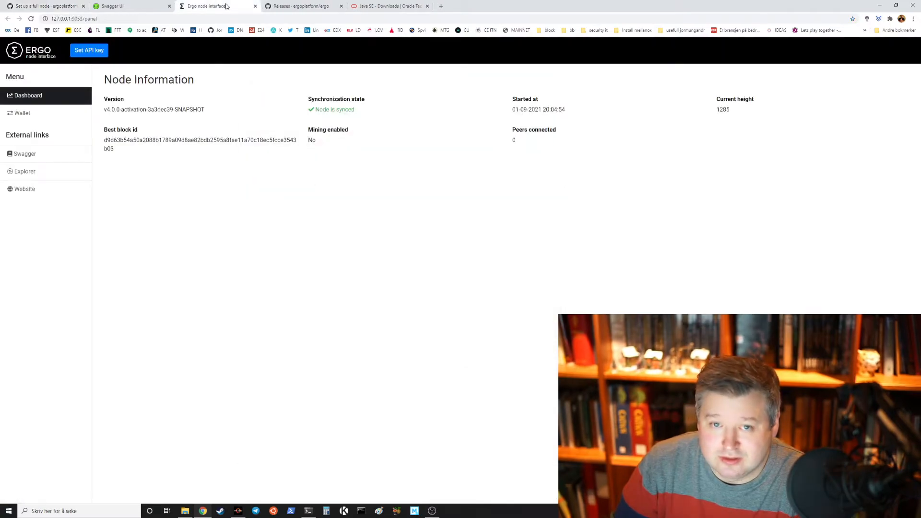
{"action": "left_click", "coordinate": [88, 50]}
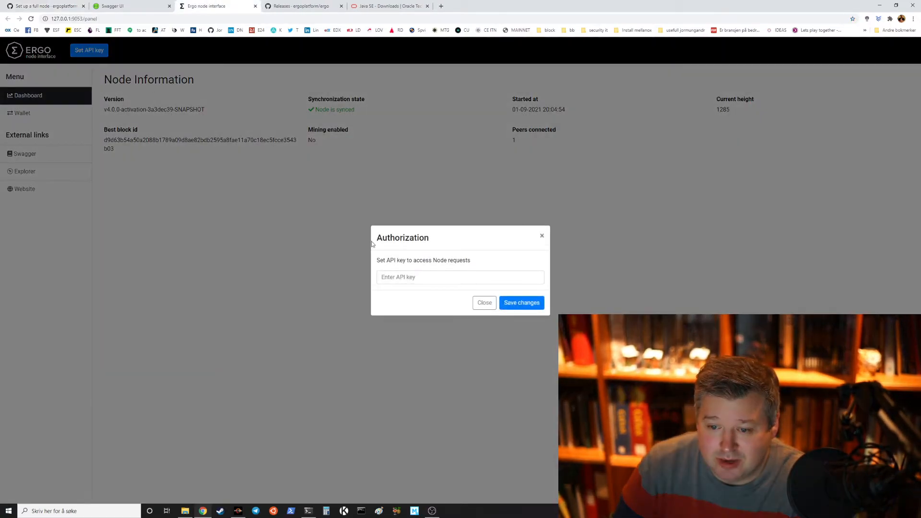
{"action": "left_click", "coordinate": [460, 276]}
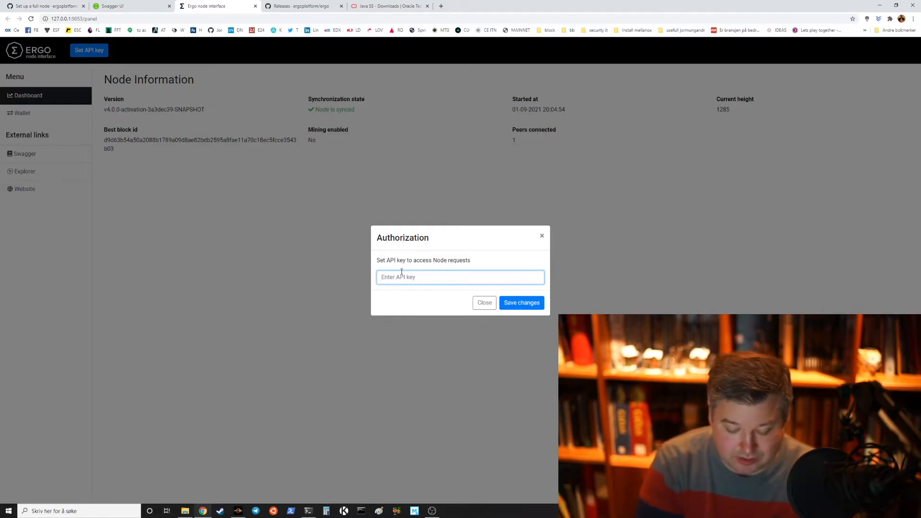
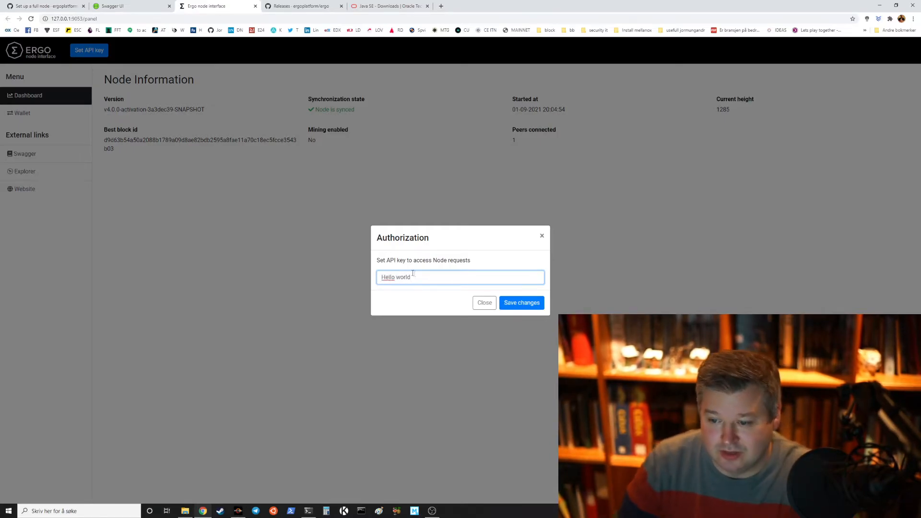
{"action": "left_click", "coordinate": [520, 302]}
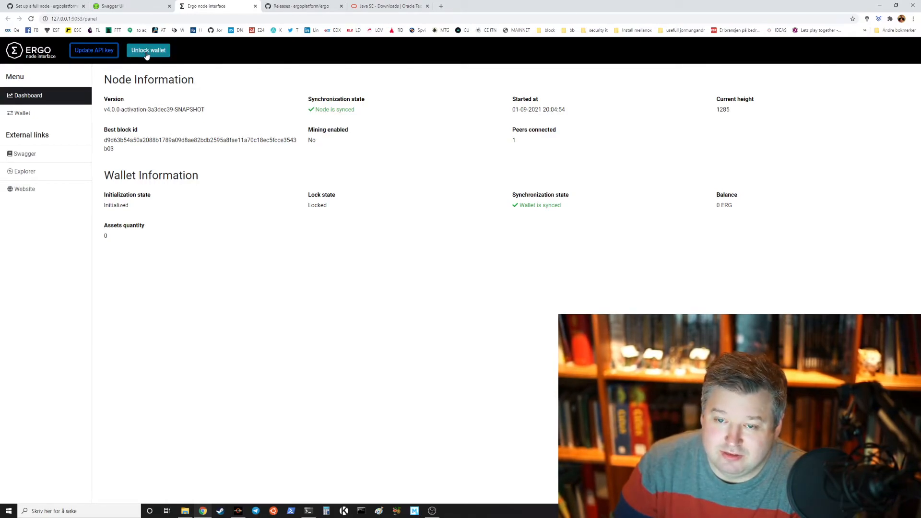
{"action": "mouse_move", "coordinate": [326, 171]}
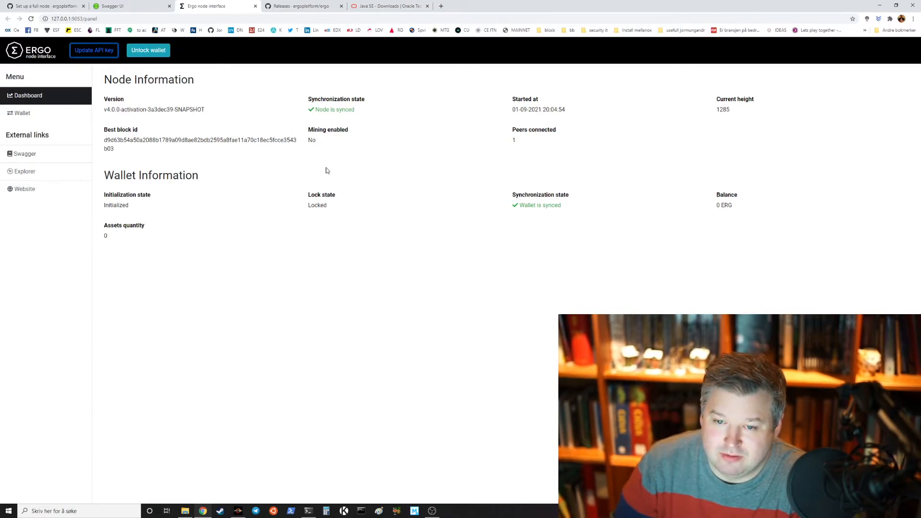
{"action": "mouse_move", "coordinate": [429, 166]}
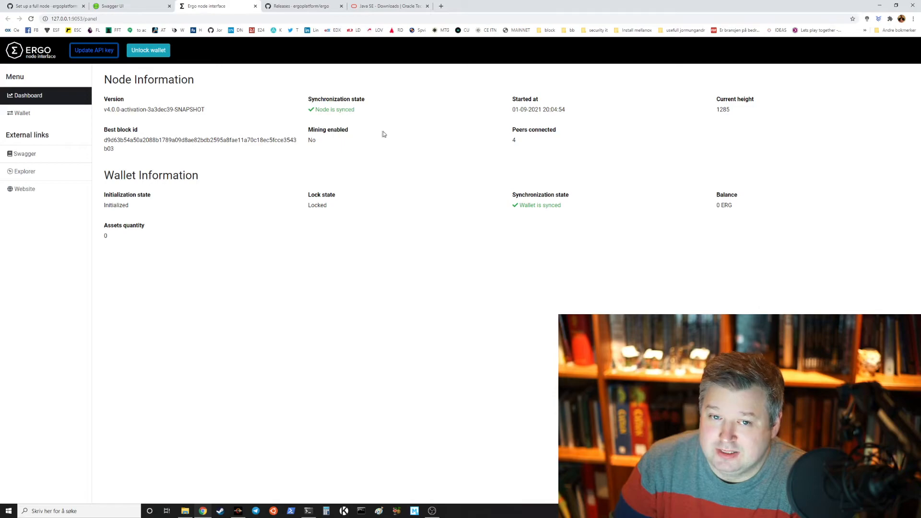
{"action": "mouse_move", "coordinate": [369, 144]}
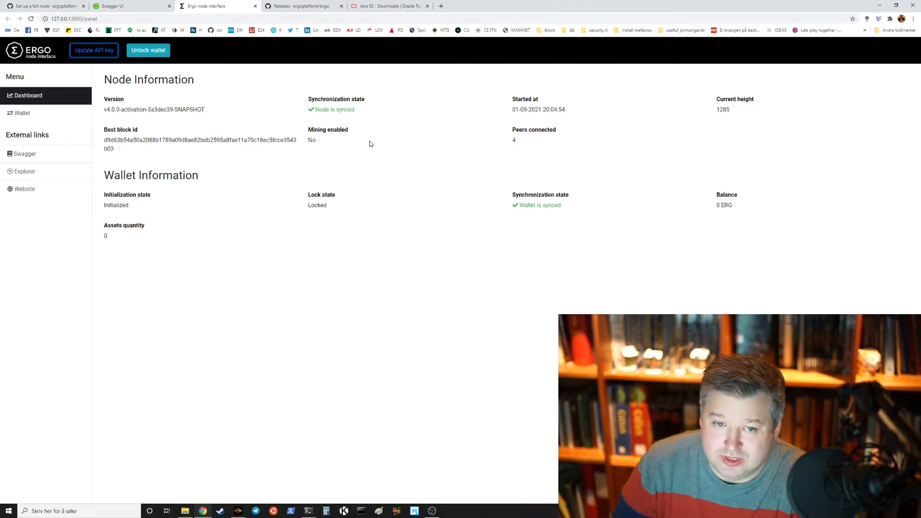
{"action": "mouse_move", "coordinate": [360, 148]}
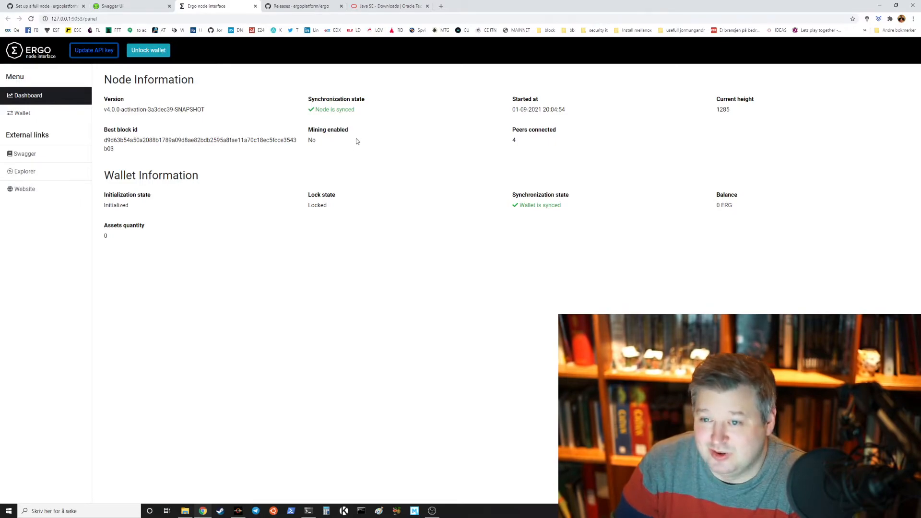
{"action": "mouse_move", "coordinate": [351, 145]}
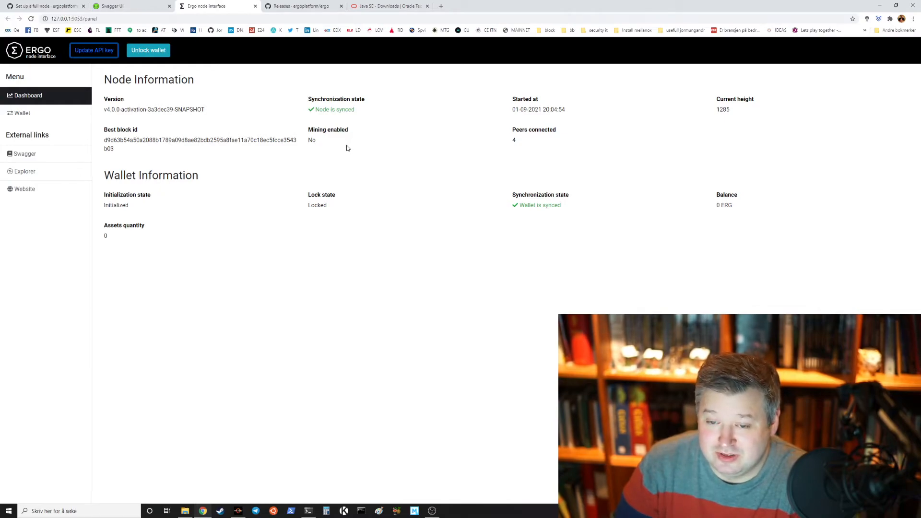
{"action": "mouse_move", "coordinate": [360, 162]}
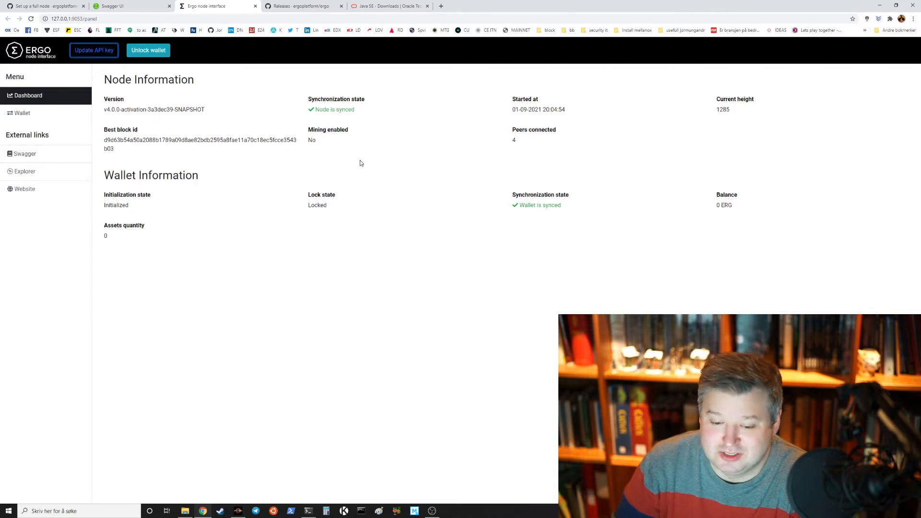
{"action": "mouse_move", "coordinate": [351, 171]}
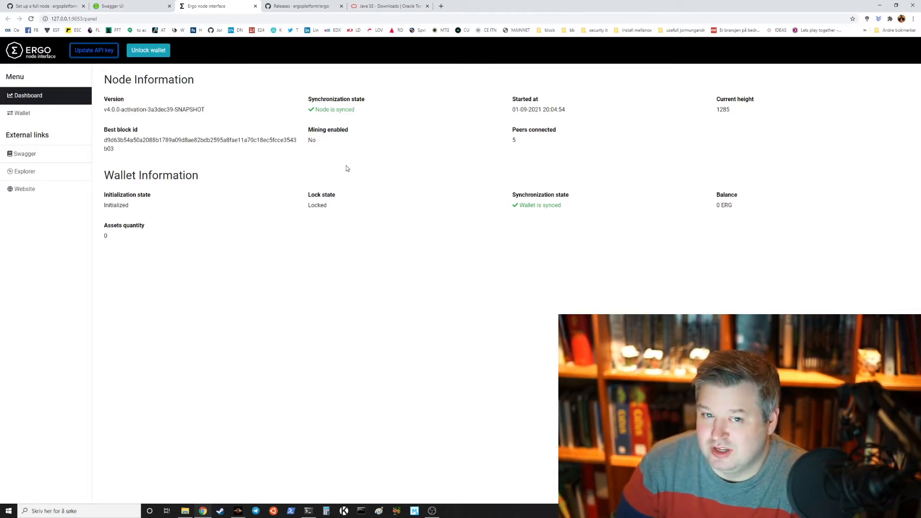
{"action": "mouse_move", "coordinate": [337, 171]}
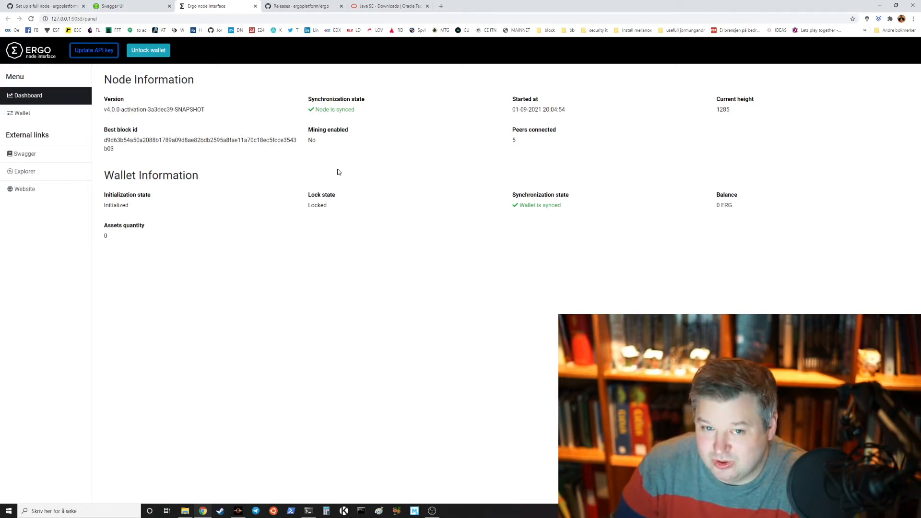
{"action": "mouse_move", "coordinate": [277, 174]}
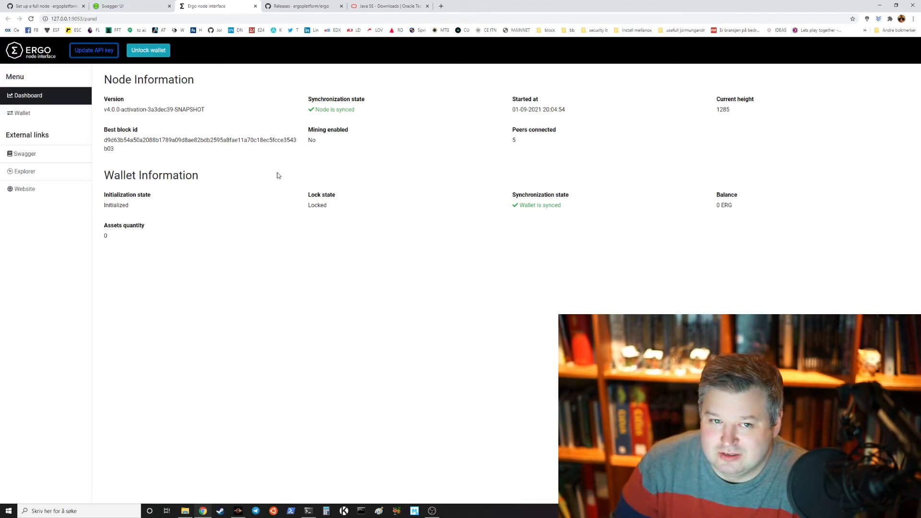
{"action": "mouse_move", "coordinate": [222, 183]}
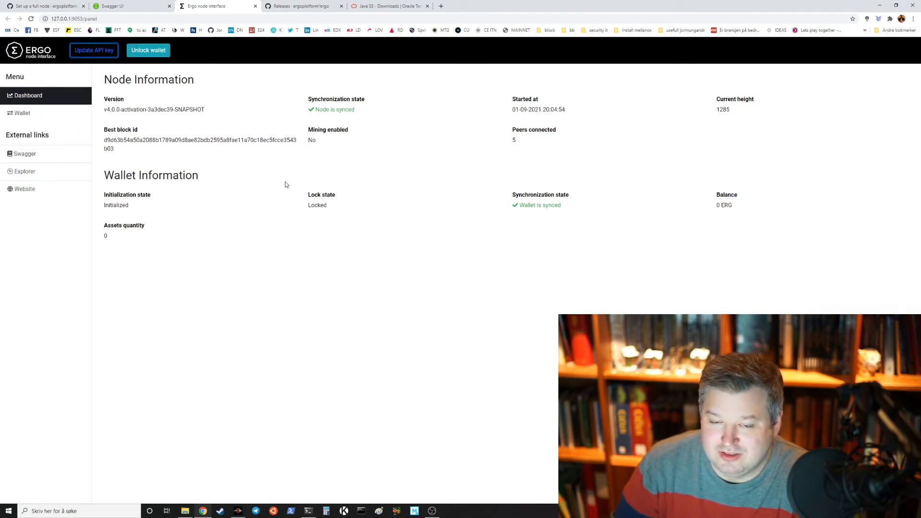
{"action": "mouse_move", "coordinate": [323, 158]}
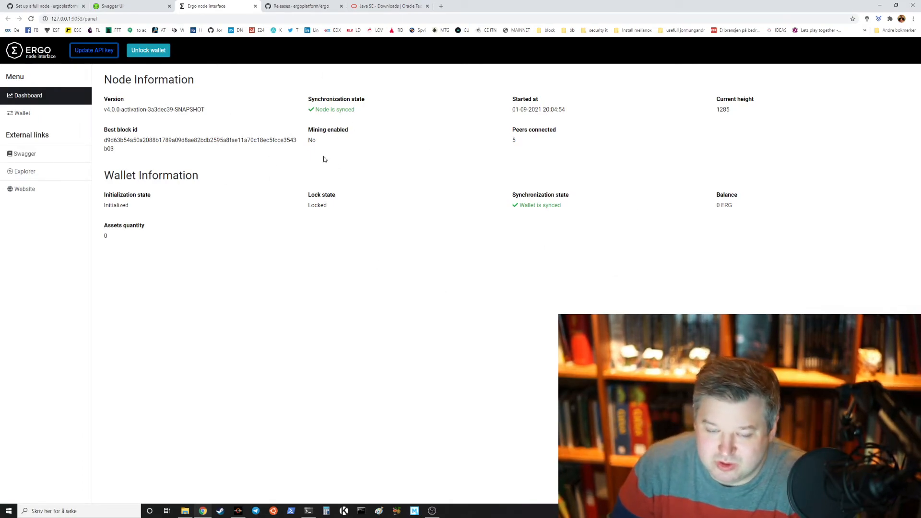
{"action": "mouse_move", "coordinate": [278, 196]}
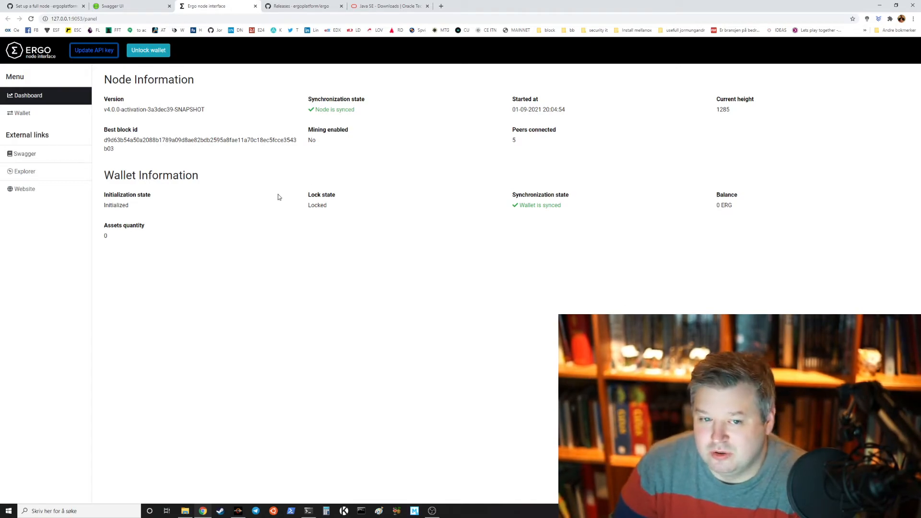
{"action": "mouse_move", "coordinate": [270, 195]}
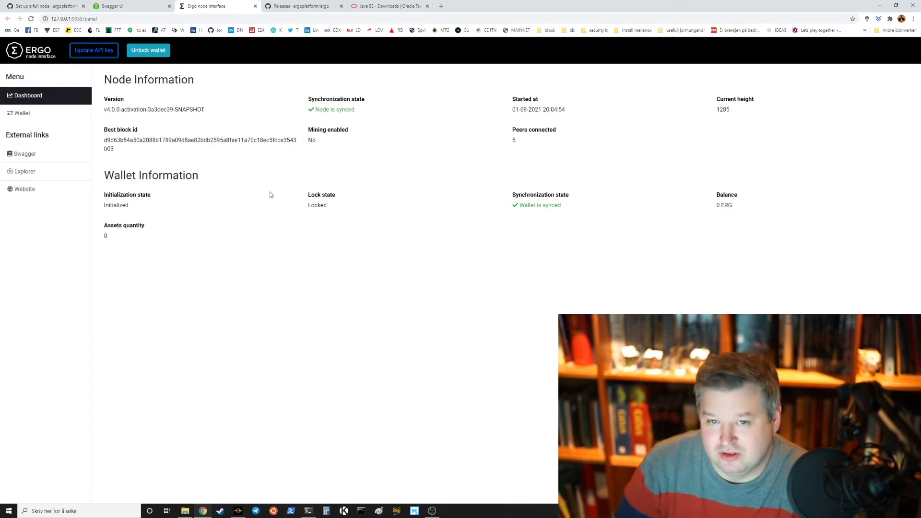
{"action": "mouse_move", "coordinate": [196, 151]}
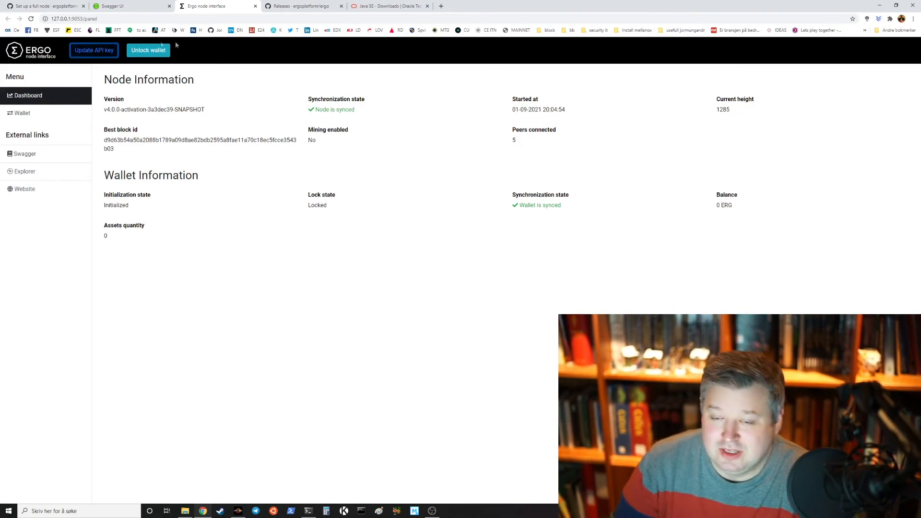
{"action": "mouse_move", "coordinate": [222, 160]}
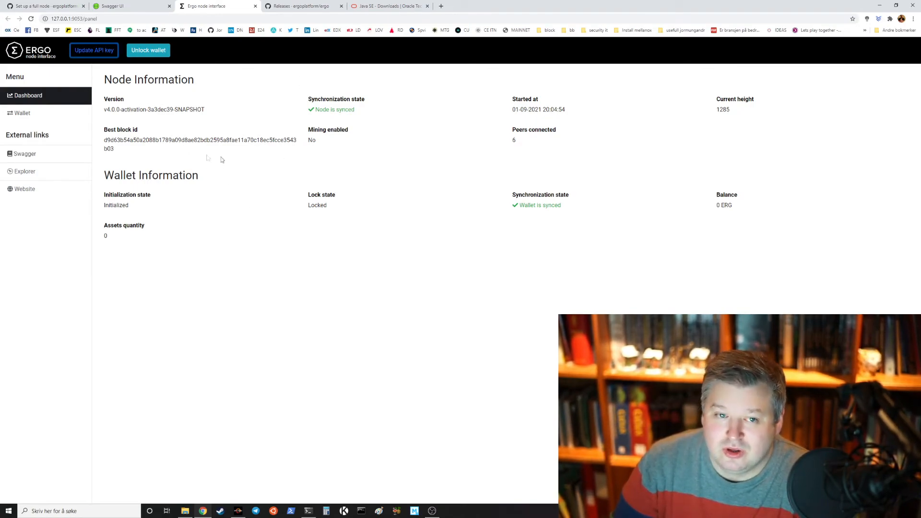
{"action": "mouse_move", "coordinate": [436, 187]}
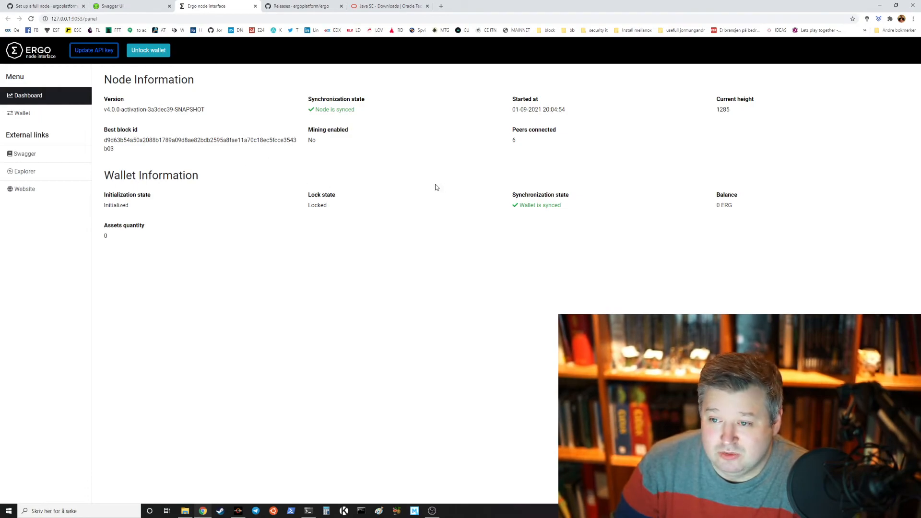
{"action": "mouse_move", "coordinate": [414, 259]}
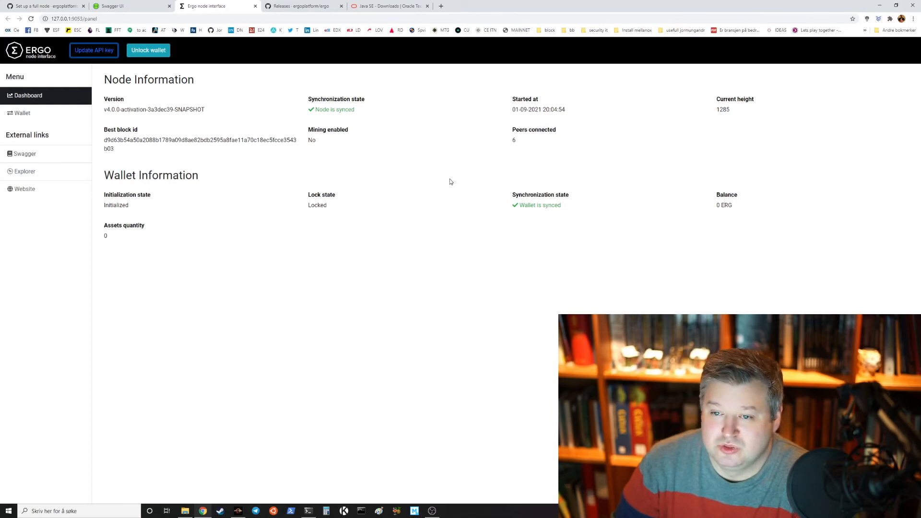
{"action": "mouse_move", "coordinate": [269, 151]}
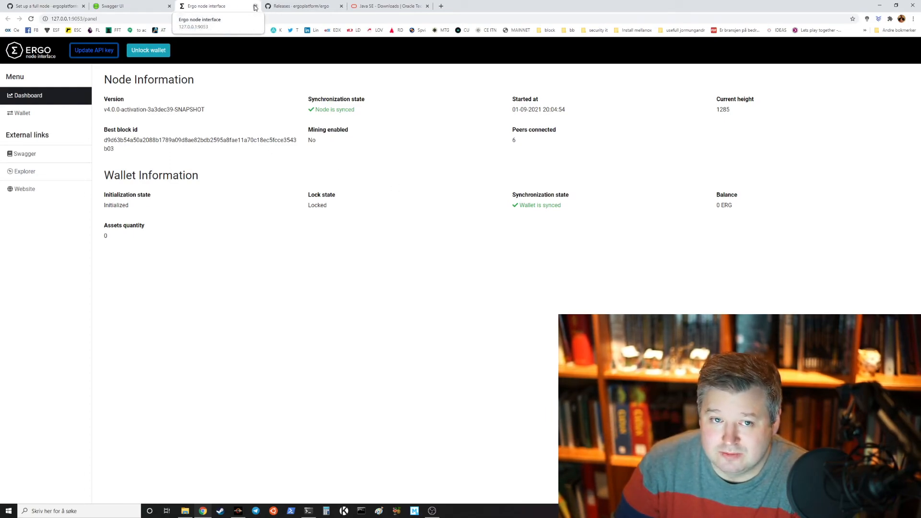
Return to the Swagger UI listing the node's API endpoints.
{"action": "left_click", "coordinate": [130, 5]}
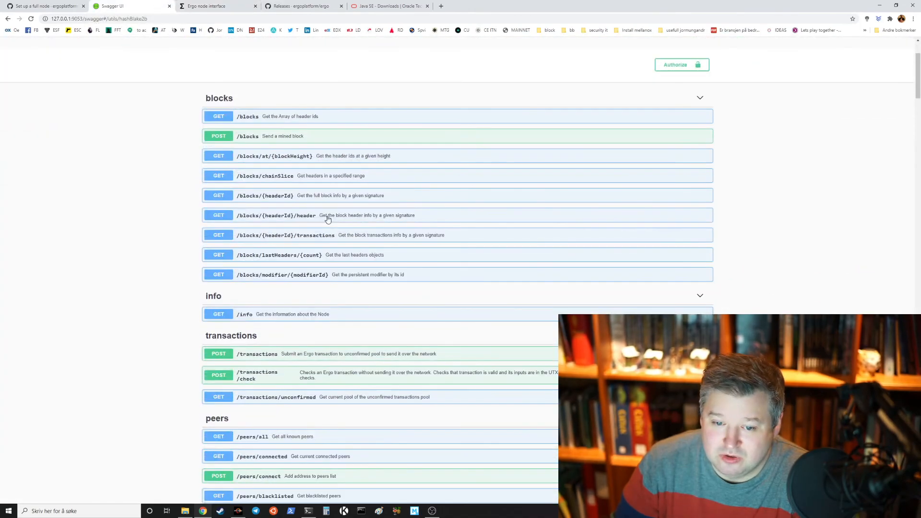
Execute GET /info and read the node's name, version, state and height in the 200 response.
{"action": "left_click", "coordinate": [276, 314]}
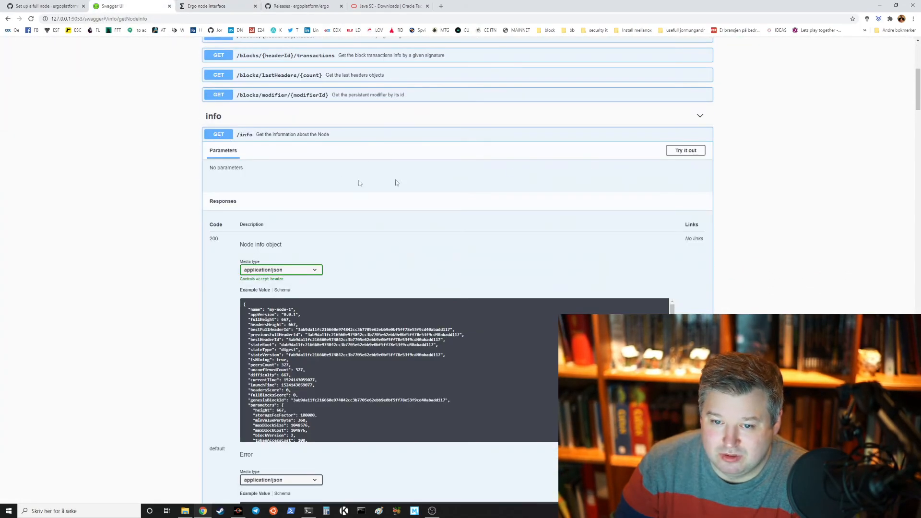
{"action": "left_click", "coordinate": [685, 150]}
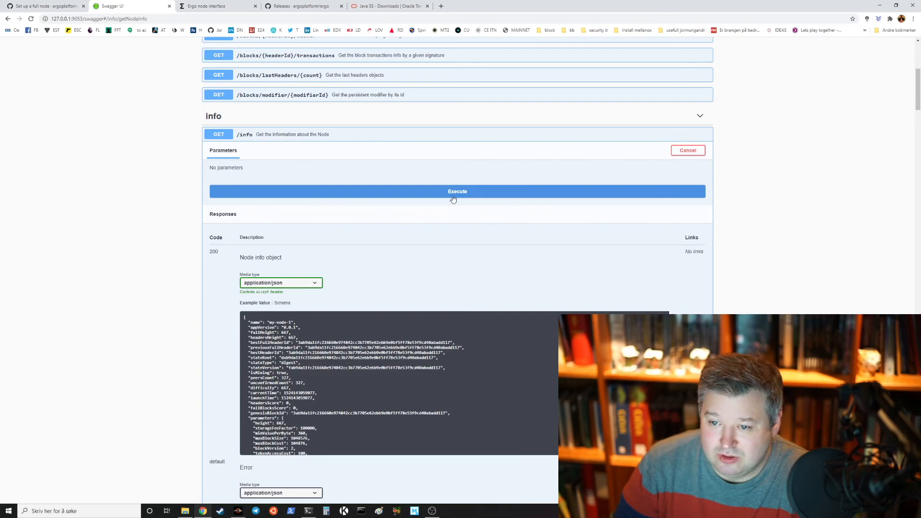
{"action": "left_click", "coordinate": [457, 191]}
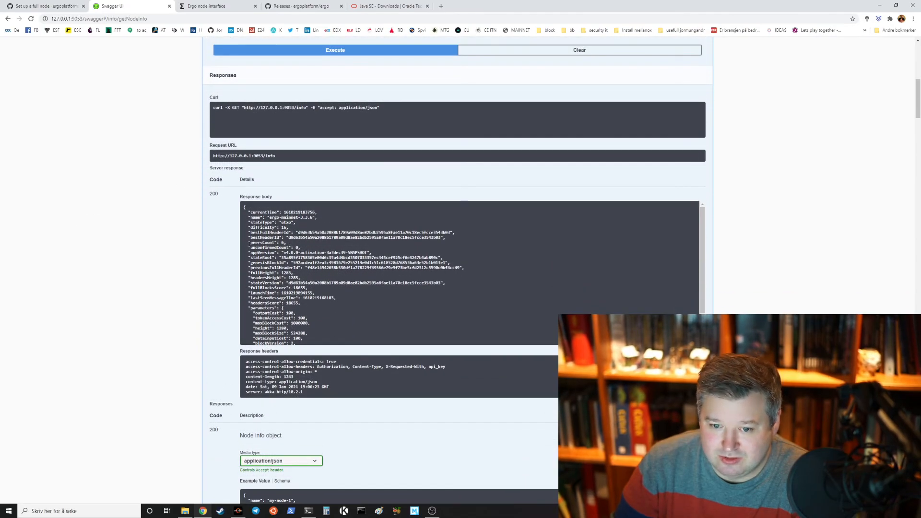
{"action": "mouse_move", "coordinate": [329, 318]}
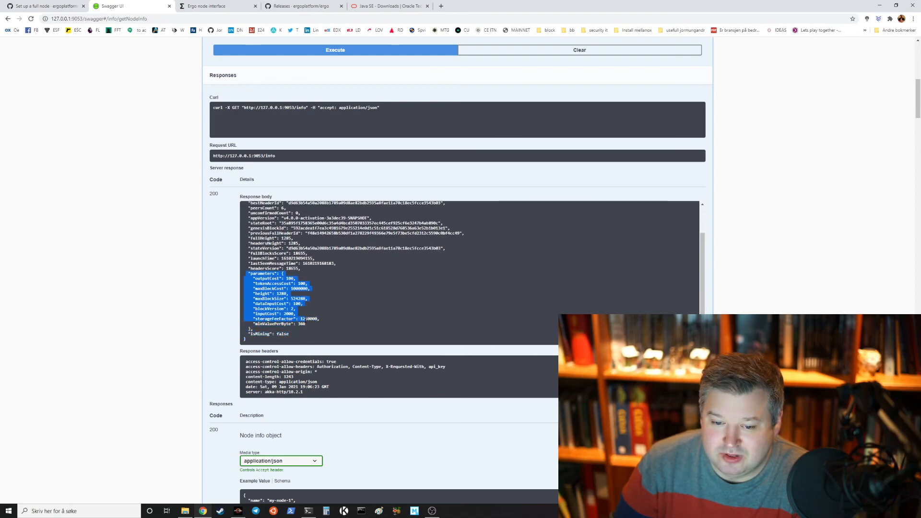
{"action": "scroll", "scroll_direction": "up", "scroll_amount": 3}
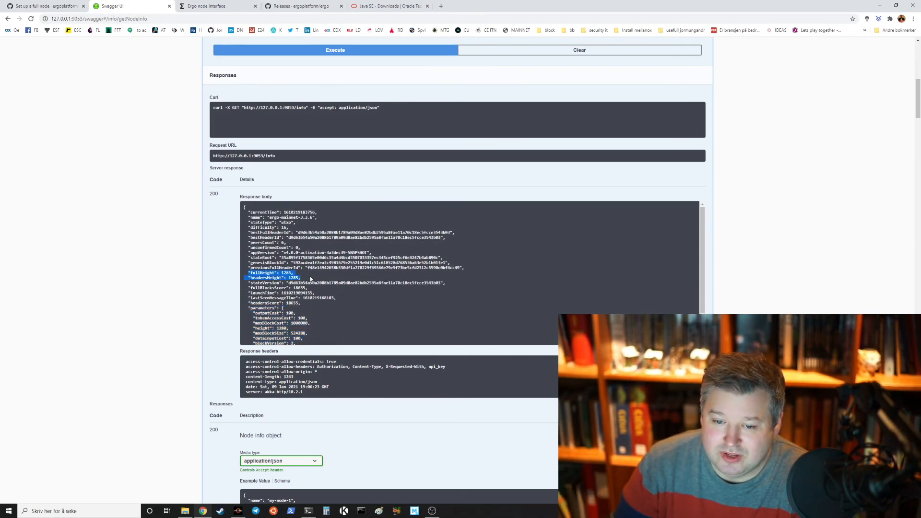
{"action": "scroll", "scroll_direction": "up", "scroll_amount": 3}
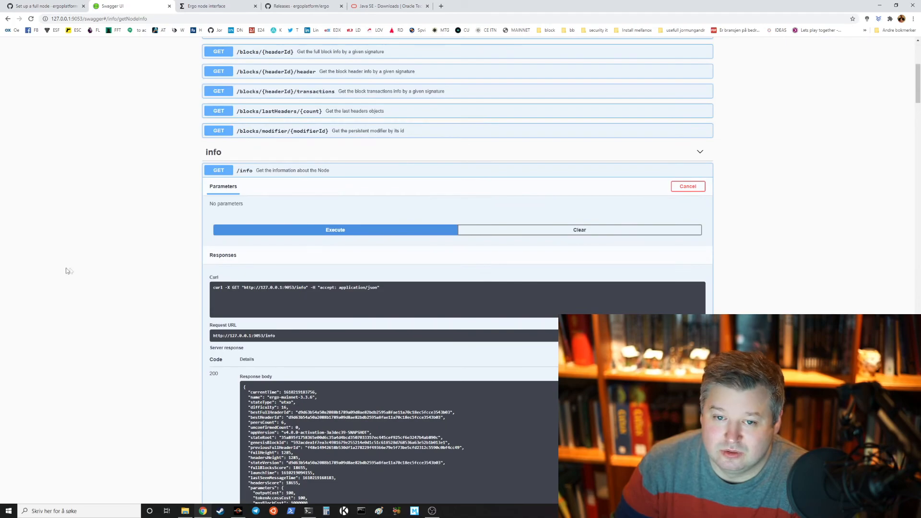
{"action": "scroll", "scroll_direction": "up", "scroll_amount": 3}
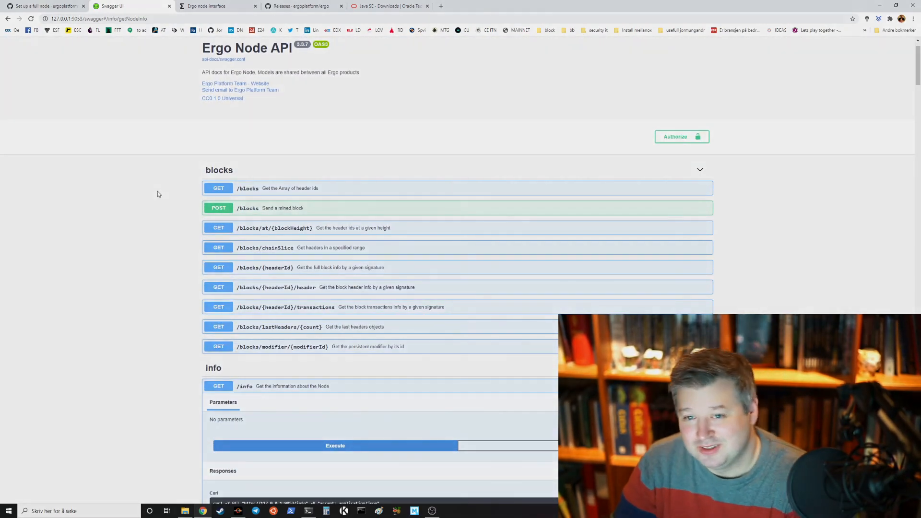